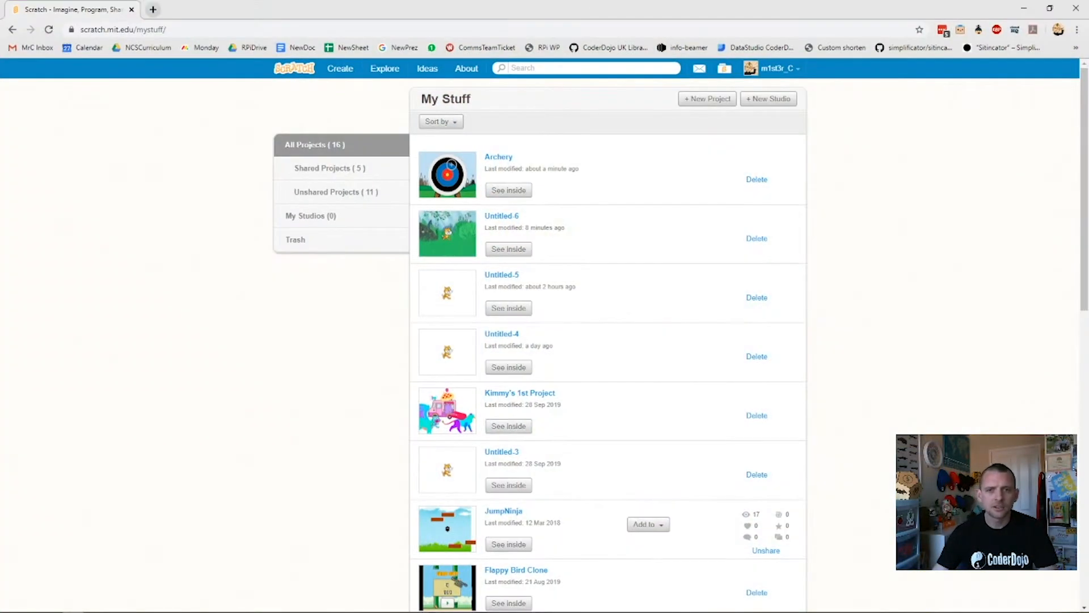
mouse_move(327, 401)
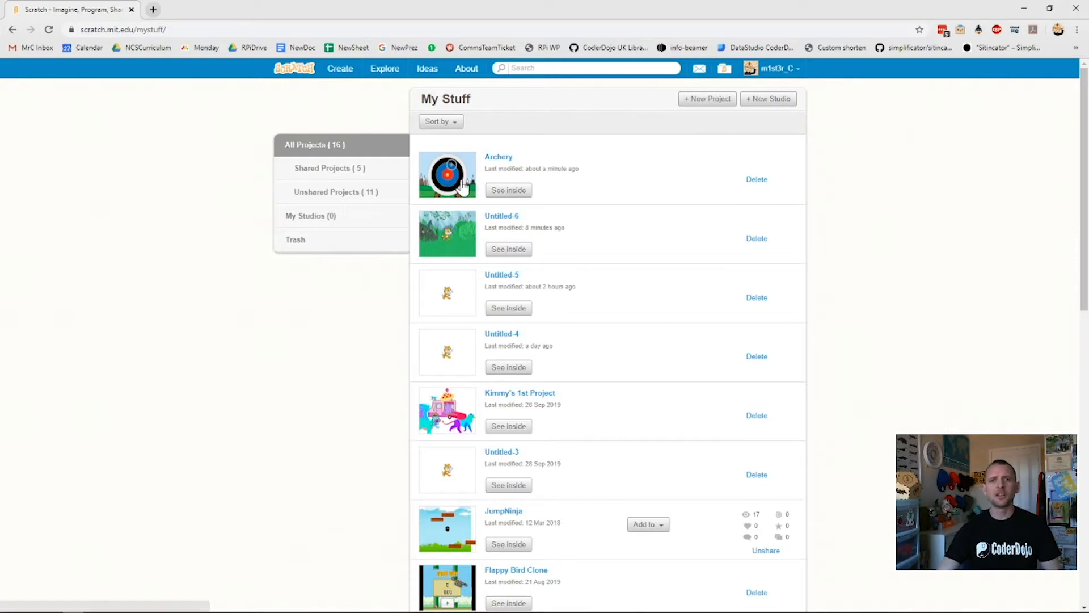
Open the Archery project in the editor from My Stuff
click(508, 190)
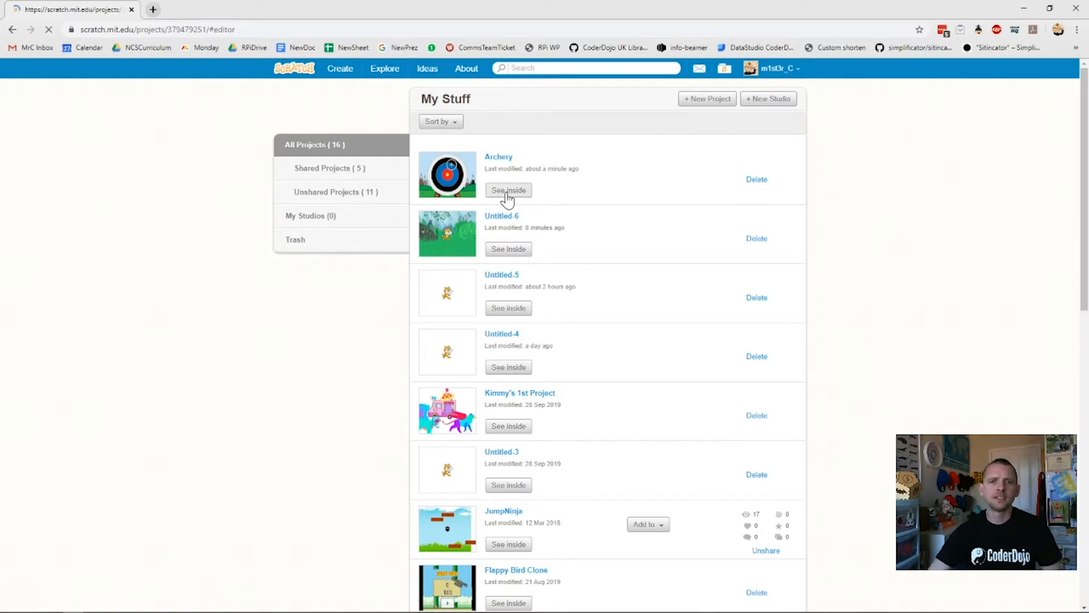
Check the Stage's countdown timer script, then return to the Arrow sprite's code
click(508, 189)
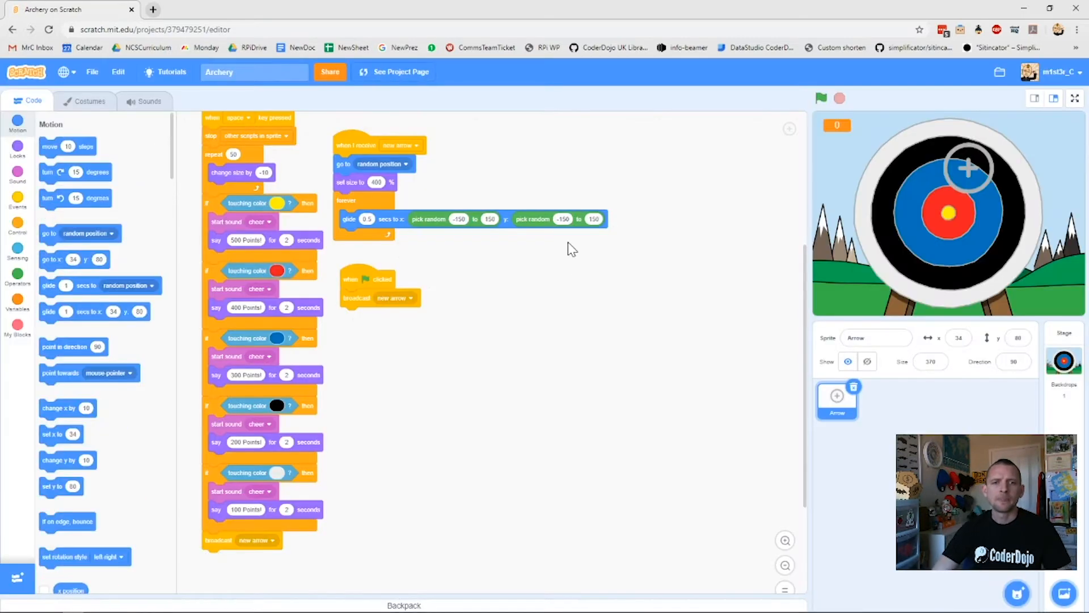
mouse_move(257, 206)
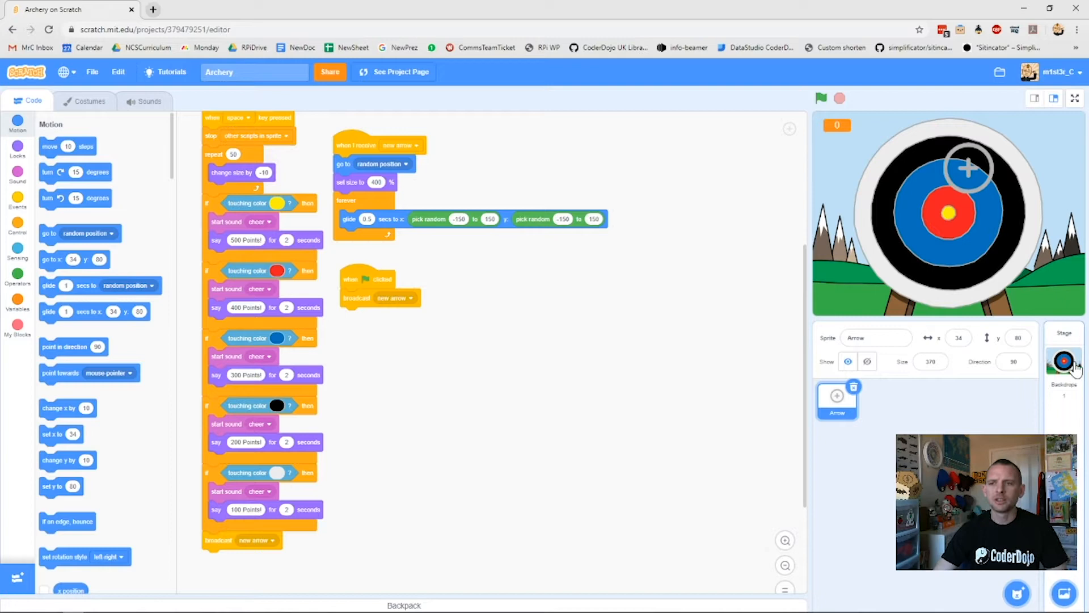
click(1064, 360)
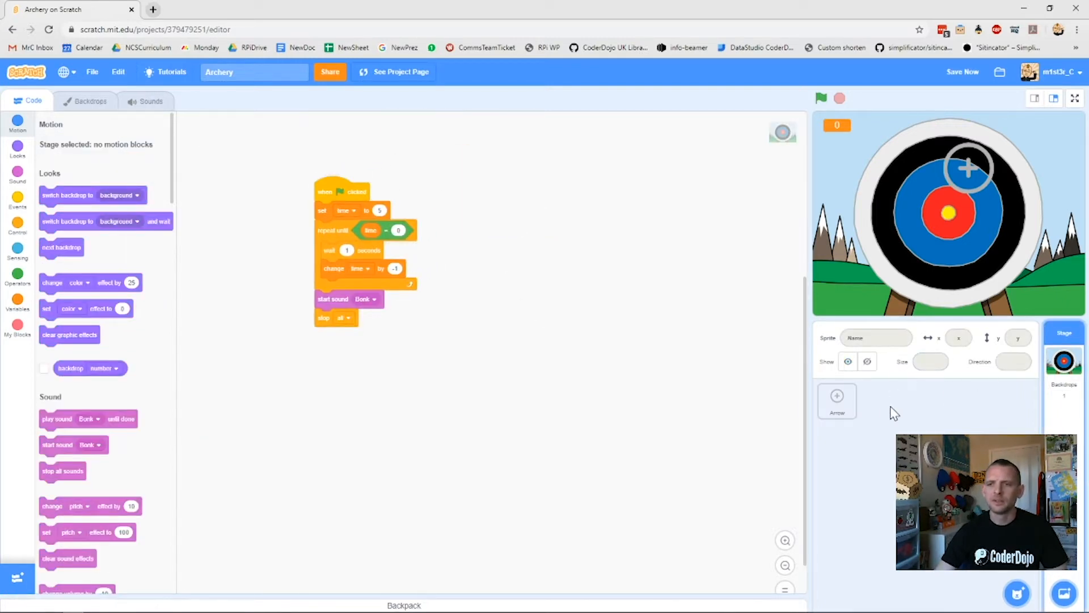
click(836, 401)
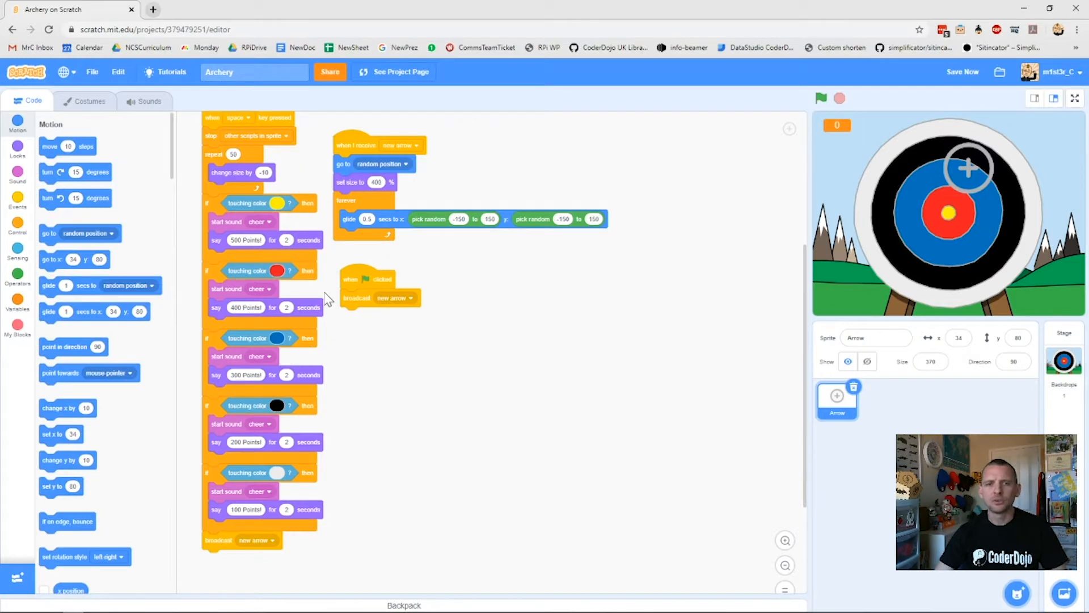
mouse_move(842, 154)
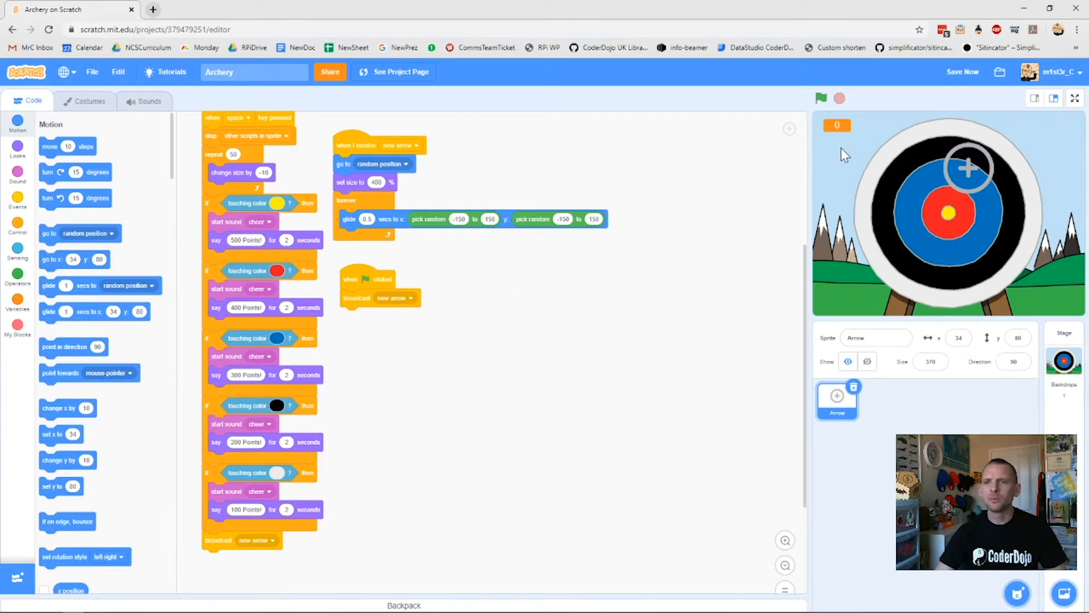
mouse_move(821, 98)
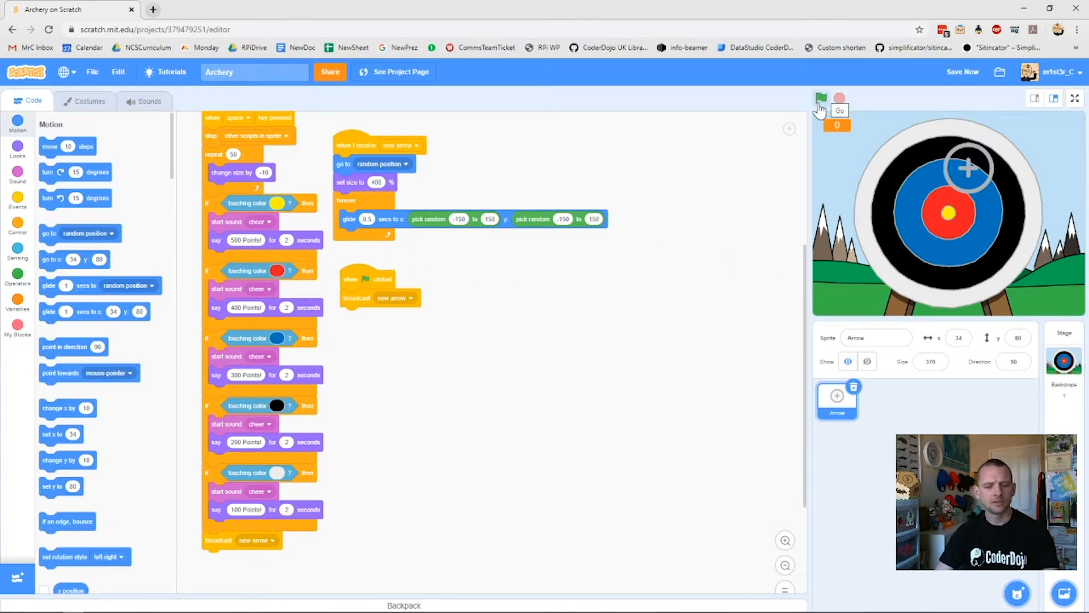
click(820, 98)
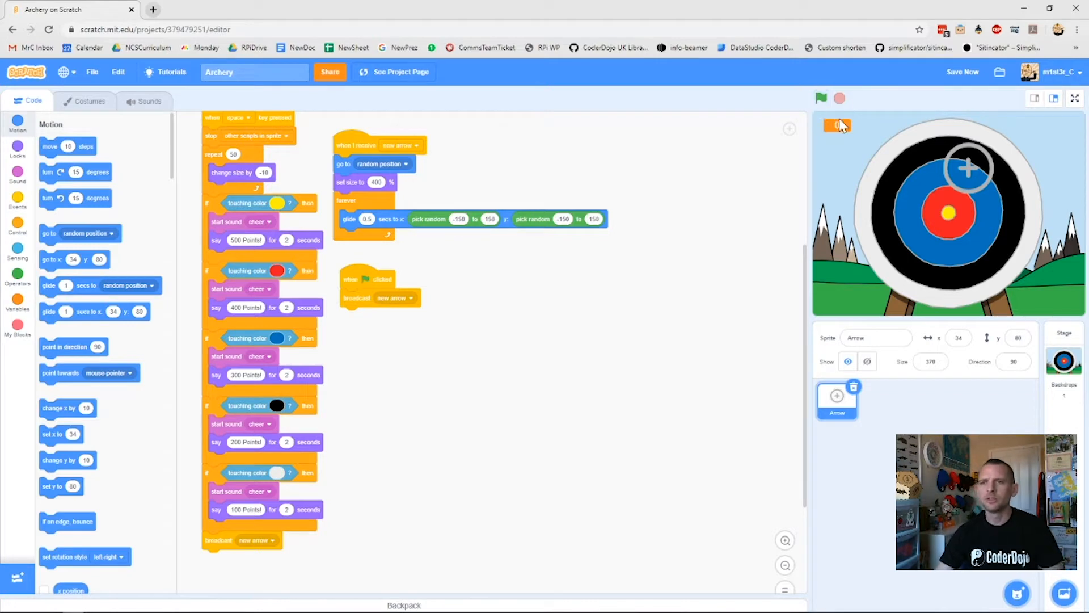
click(821, 98)
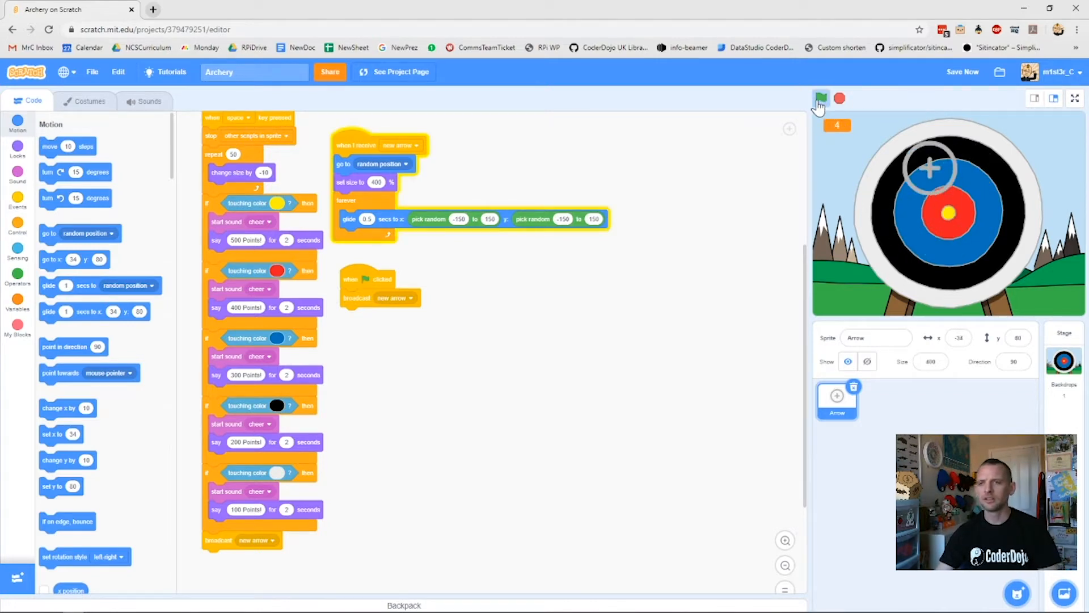
click(820, 99)
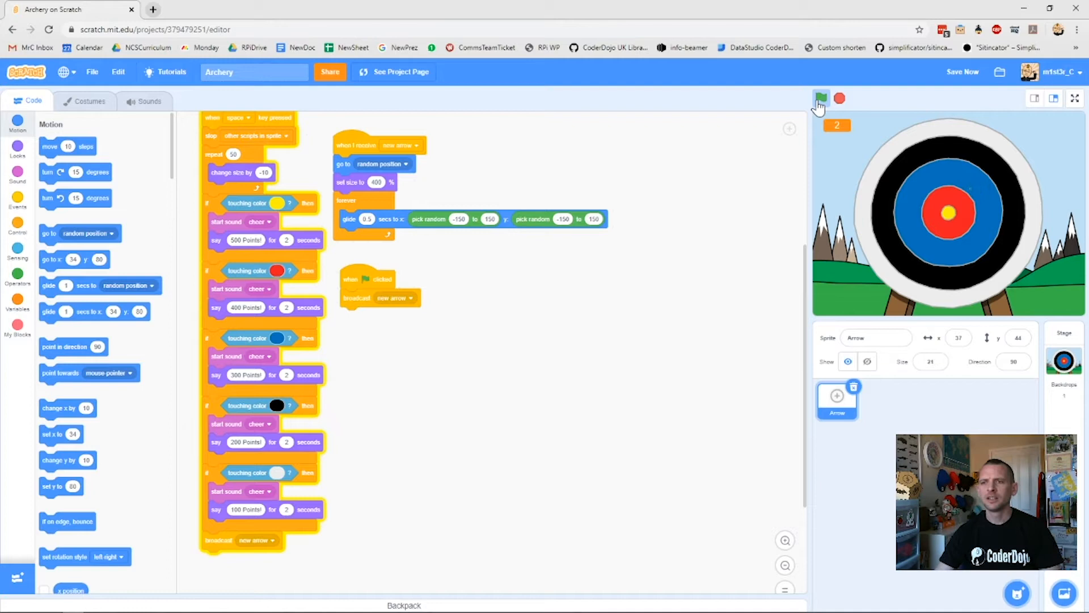
click(820, 98)
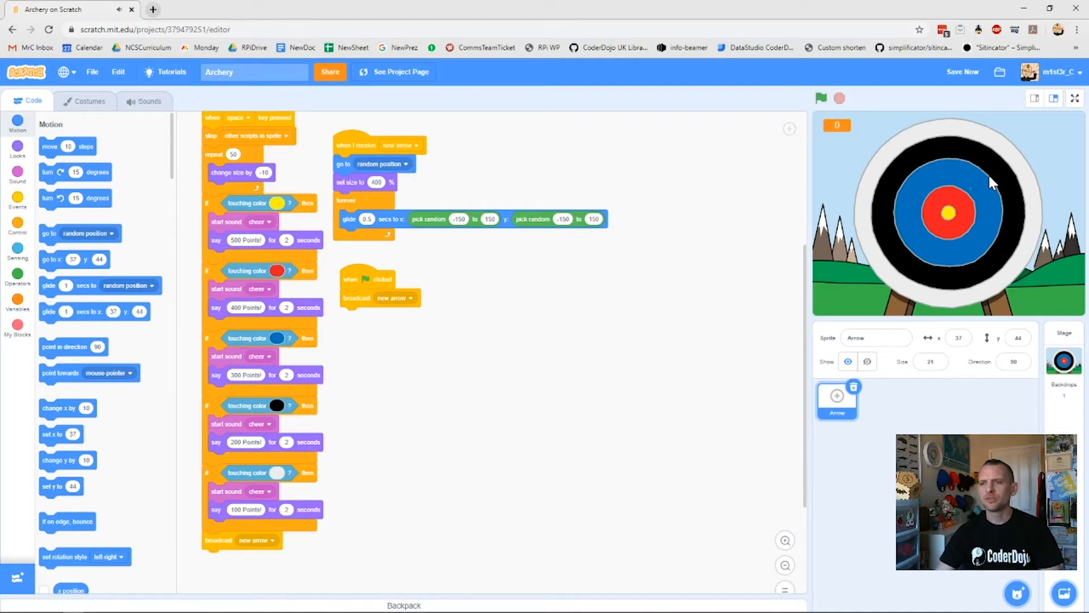
click(822, 98)
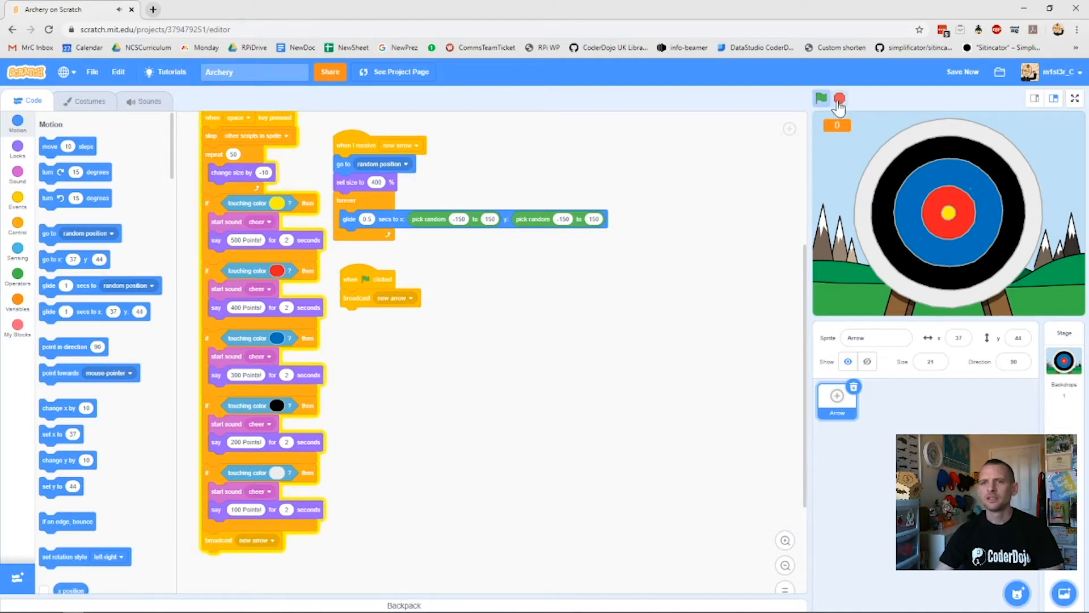
click(822, 98)
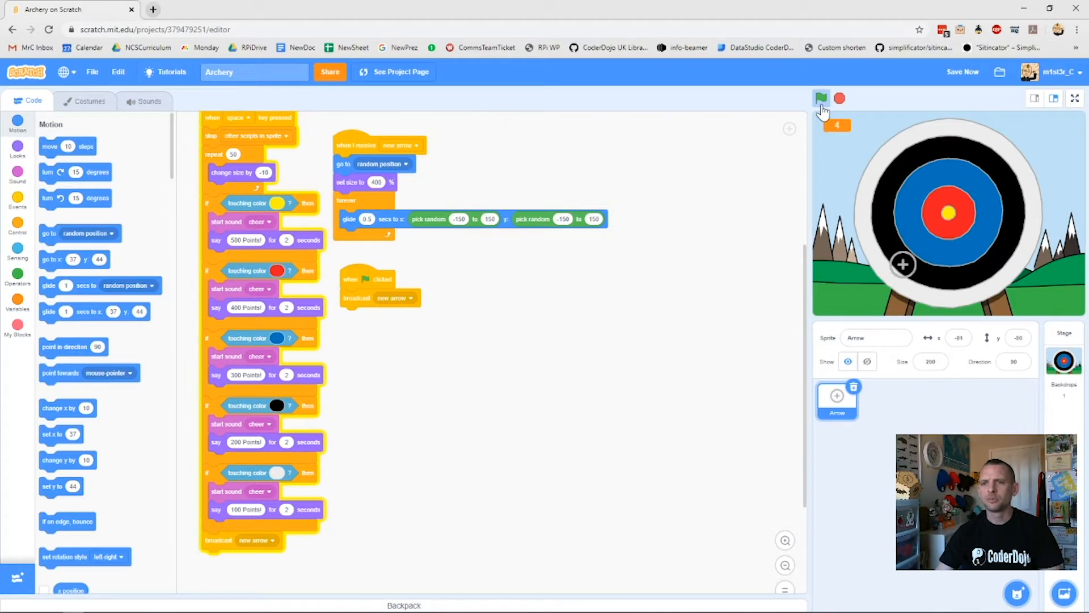
click(821, 98)
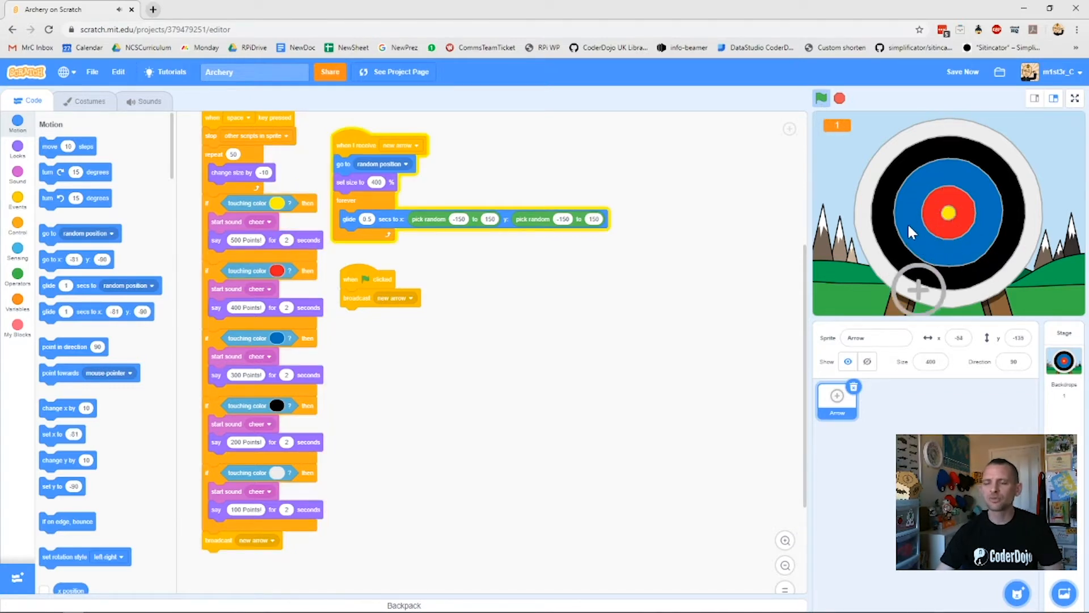
click(821, 99)
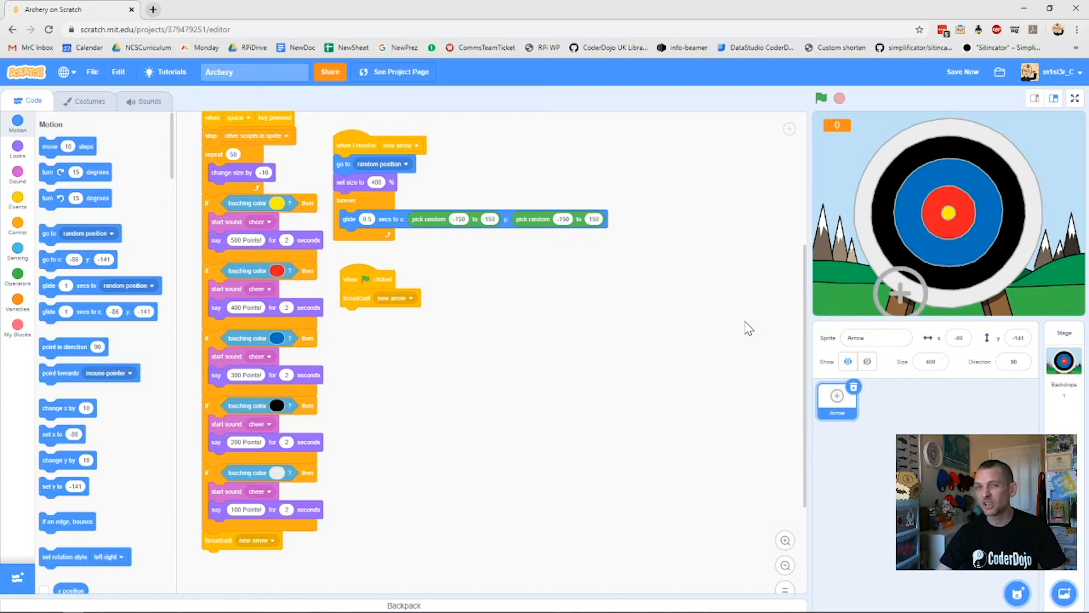
mouse_move(330, 269)
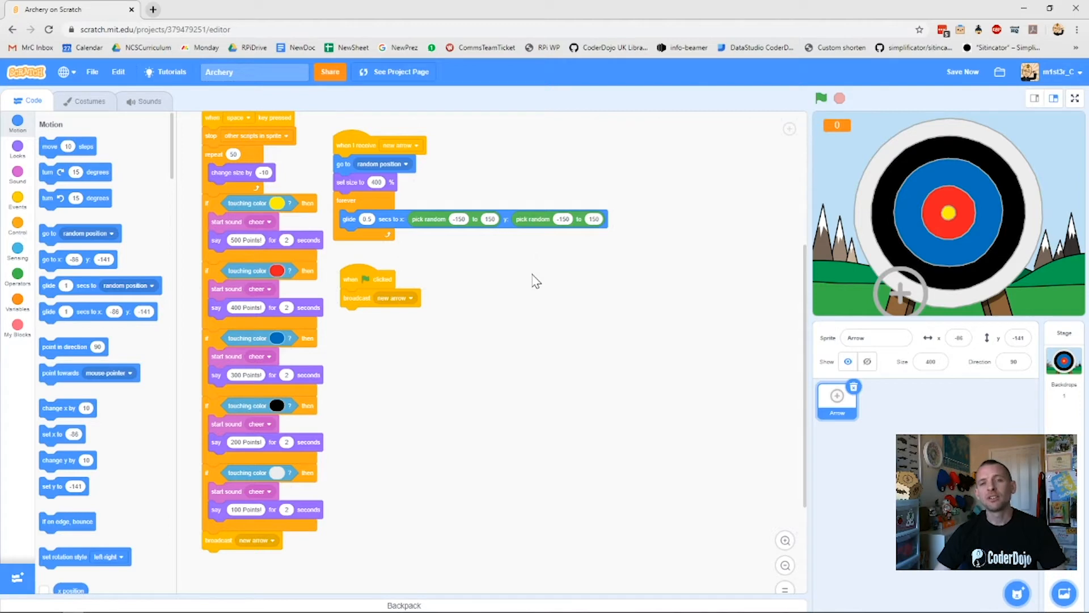
mouse_move(527, 274)
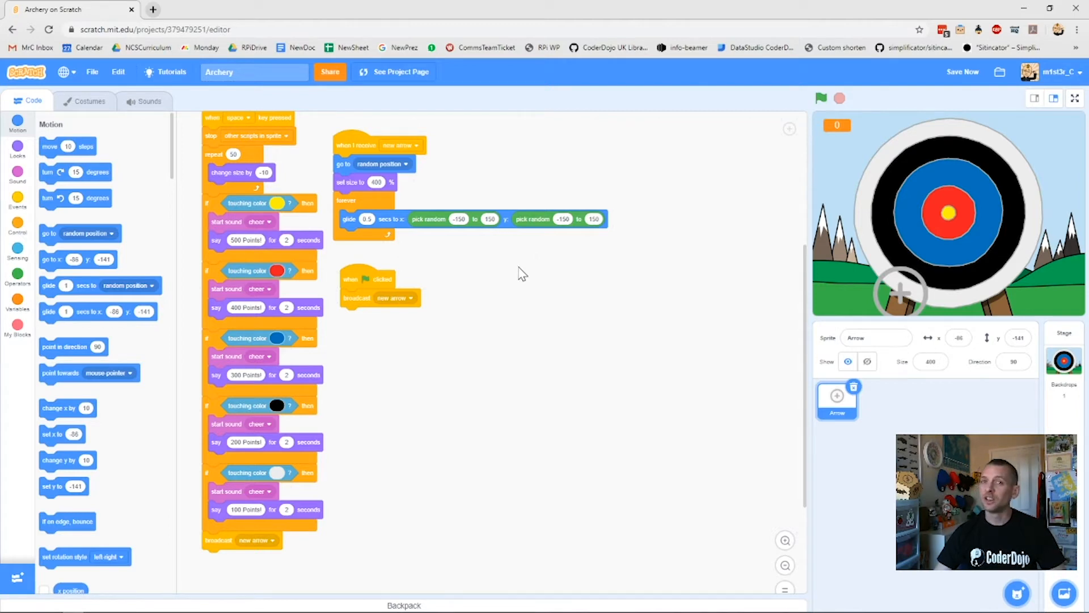
mouse_move(14, 304)
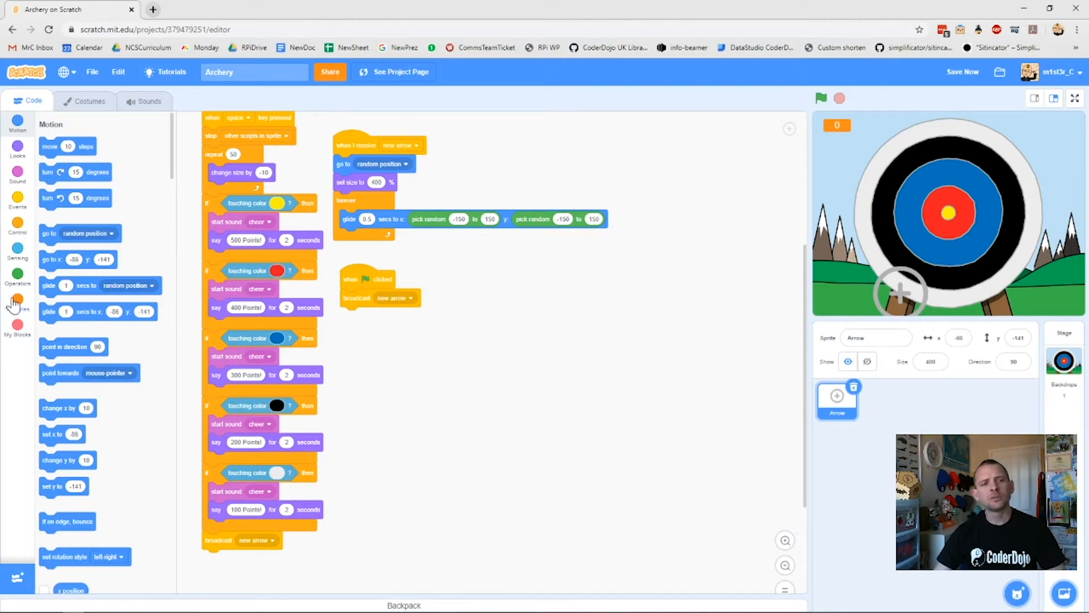
Open the Variables category and start making a new variable
click(18, 304)
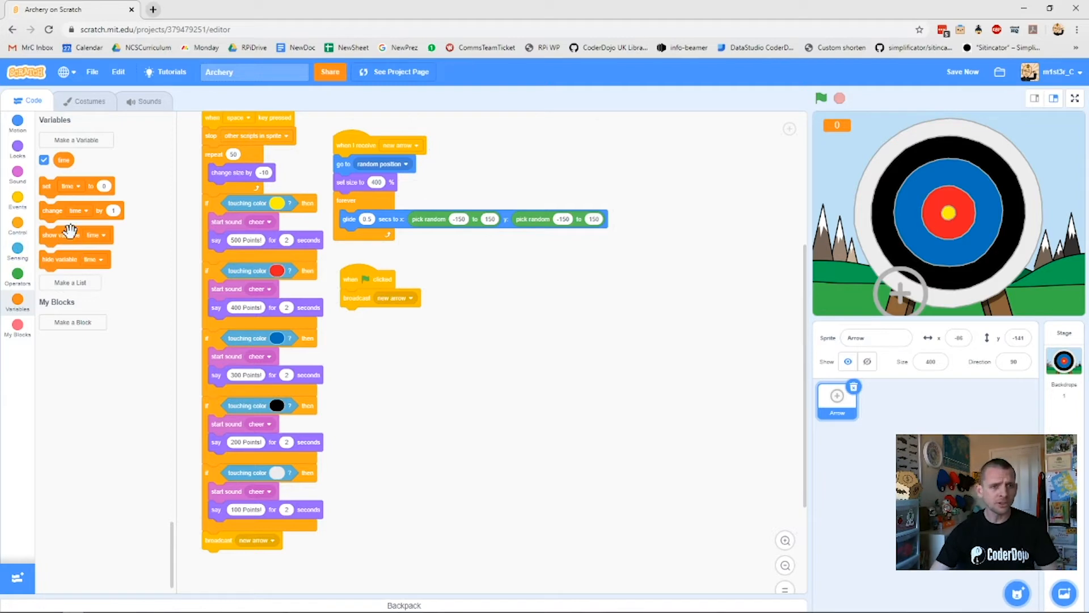
click(75, 140)
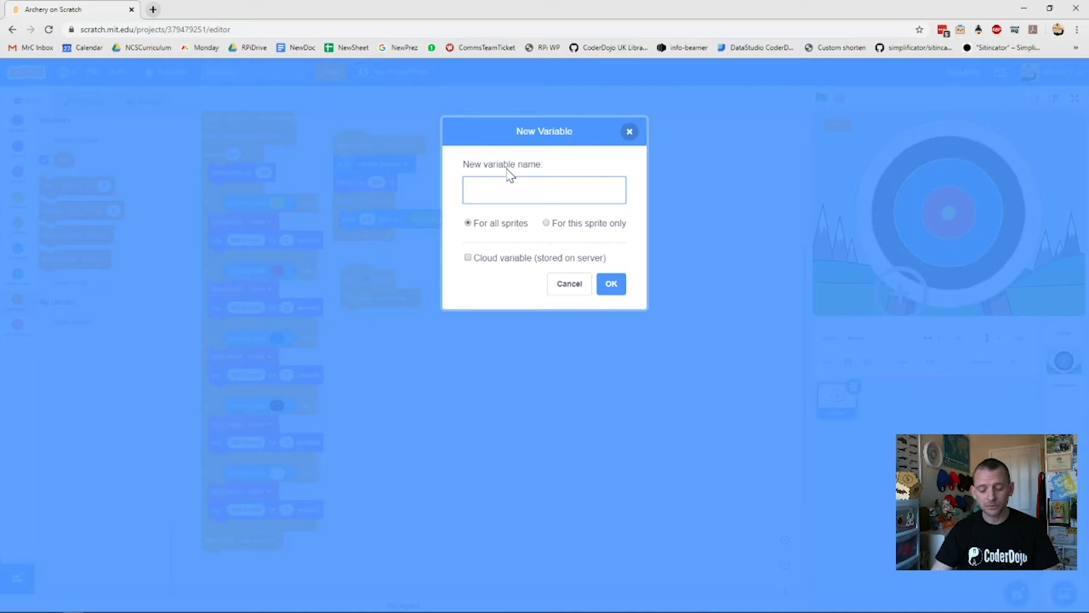
Name the new variable 'score' for all sprites and confirm
text(score)
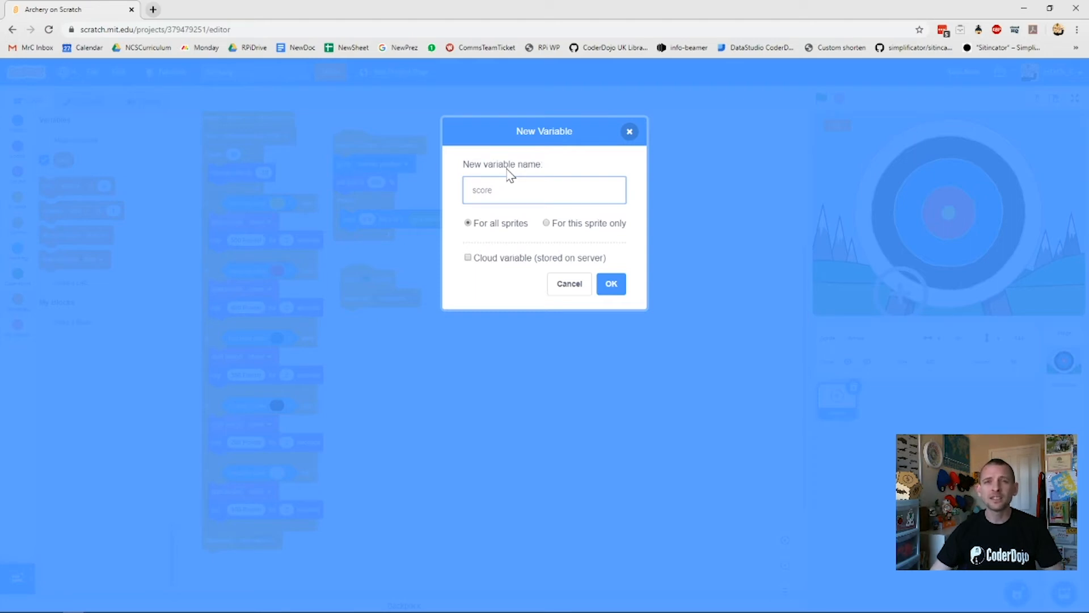
mouse_move(535, 162)
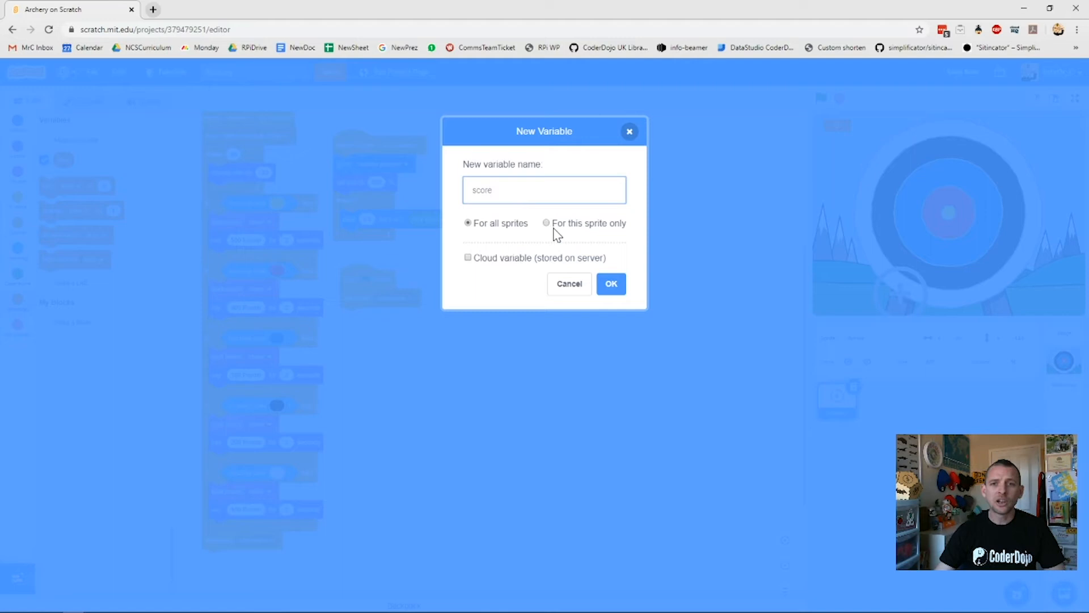
click(610, 284)
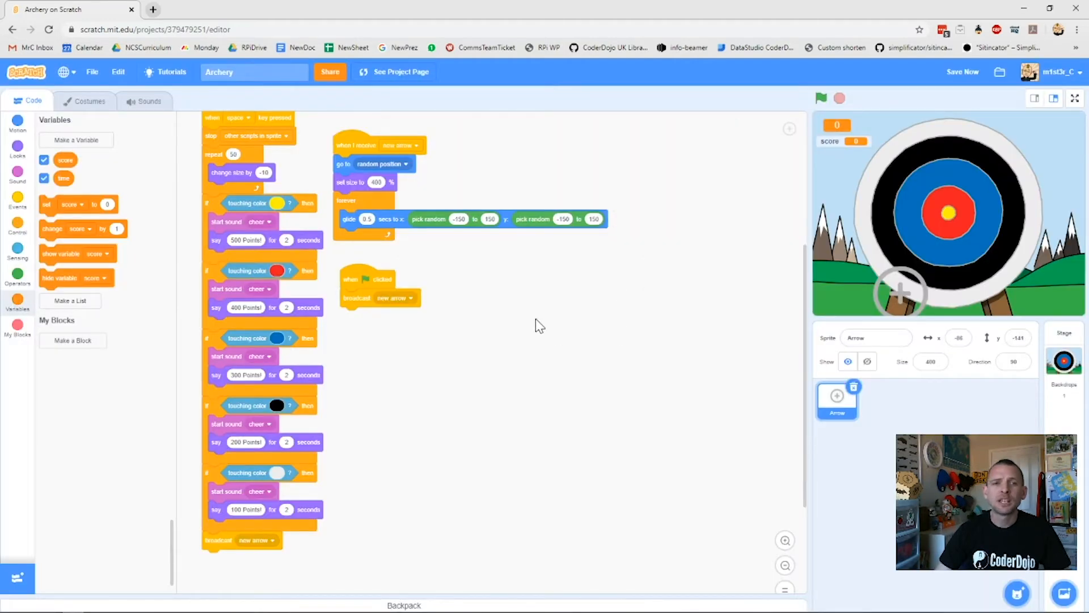
mouse_move(521, 352)
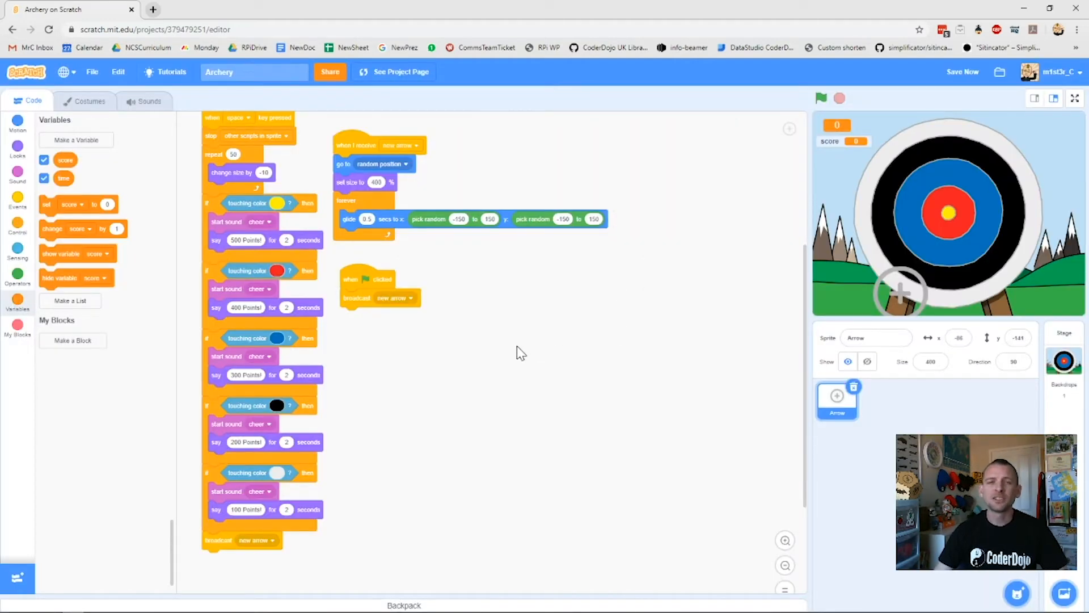
mouse_move(636, 377)
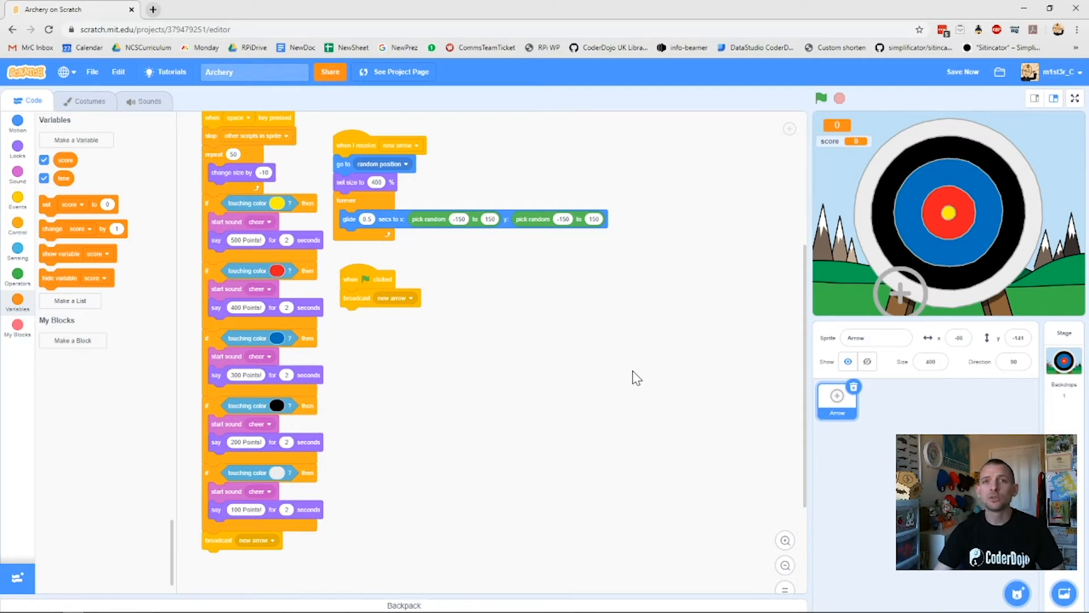
mouse_move(614, 366)
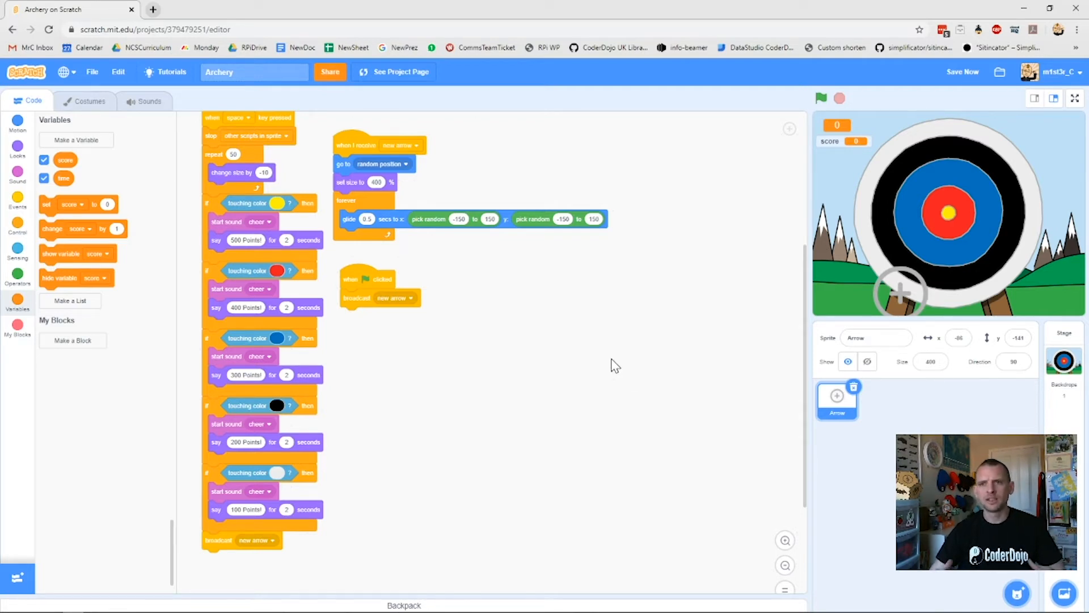
mouse_move(754, 290)
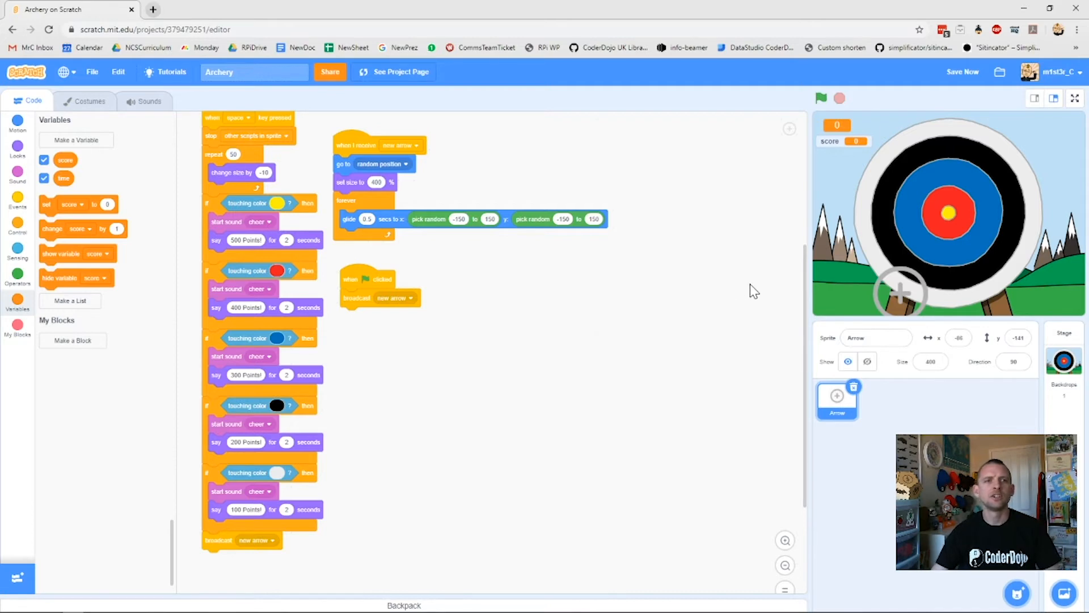
mouse_move(242, 207)
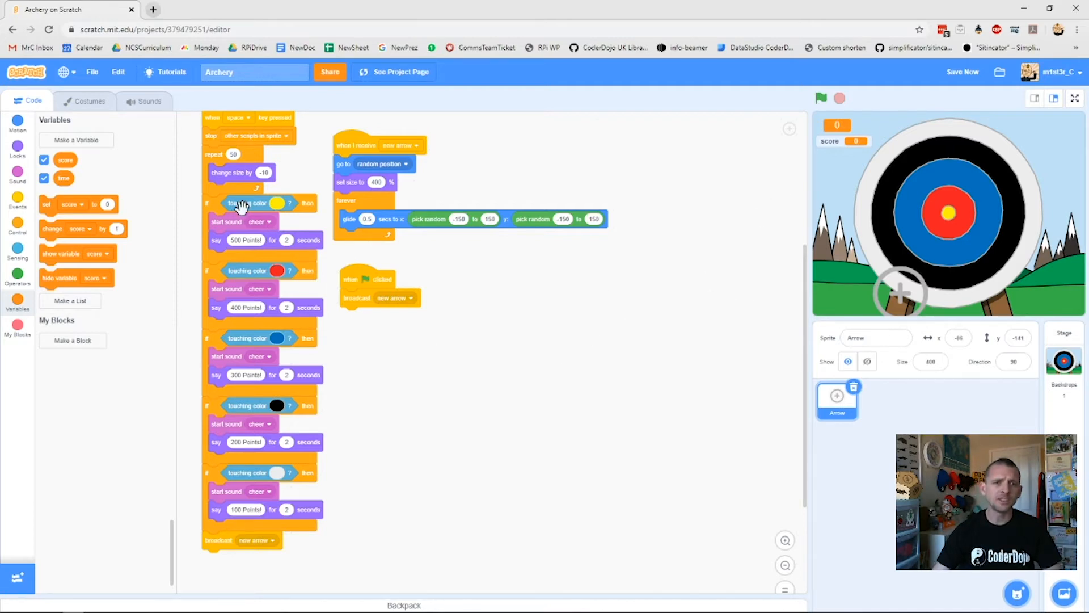
mouse_move(249, 389)
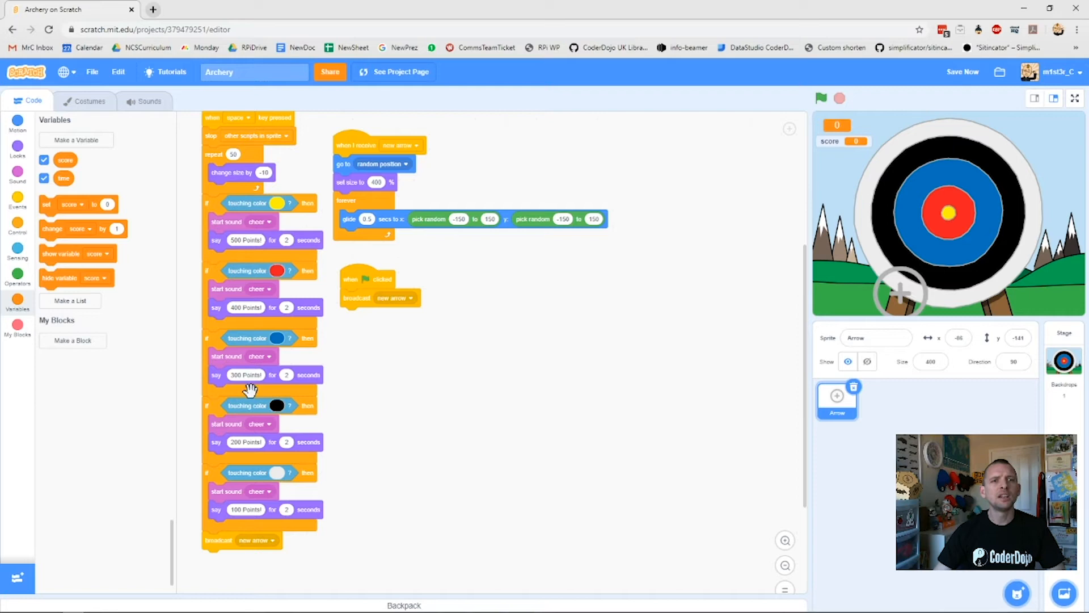
mouse_move(274, 201)
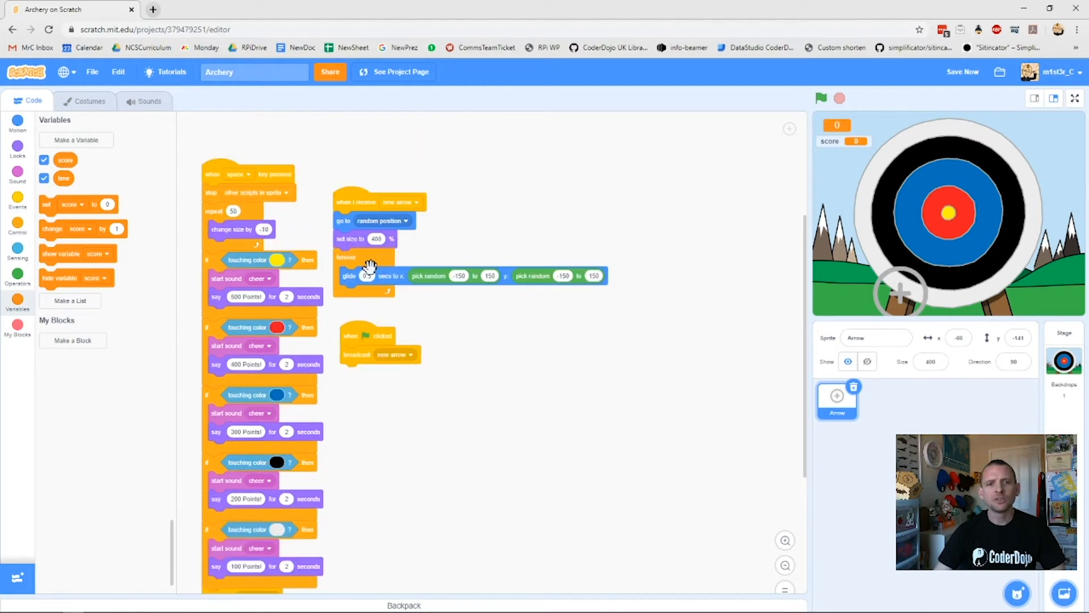
Add 'set score to 0' to the green-flag script and move the score monitor top-right
scroll(down, 3)
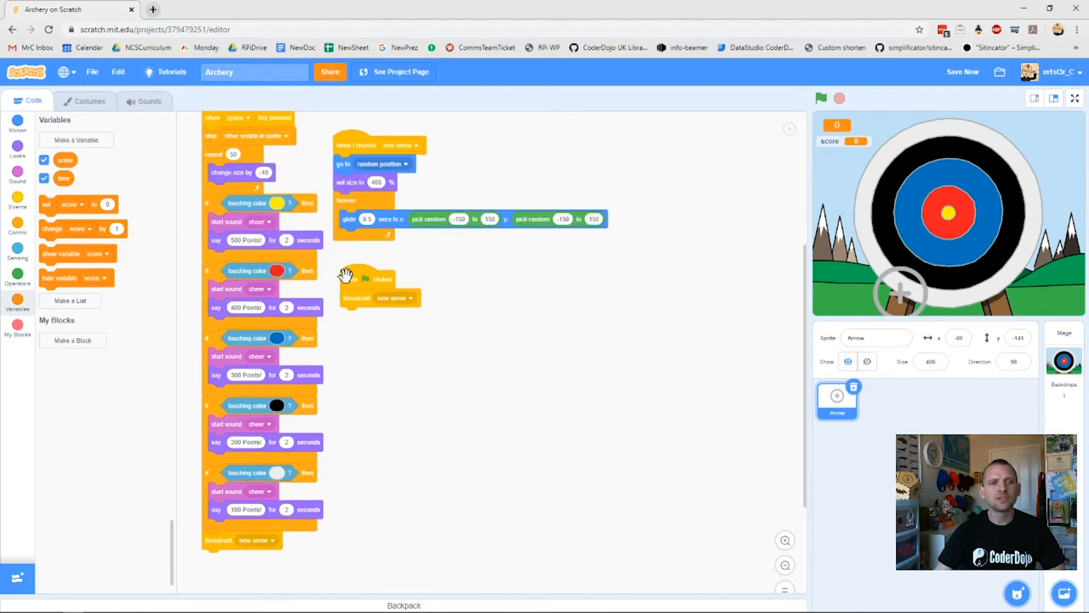
click(962, 72)
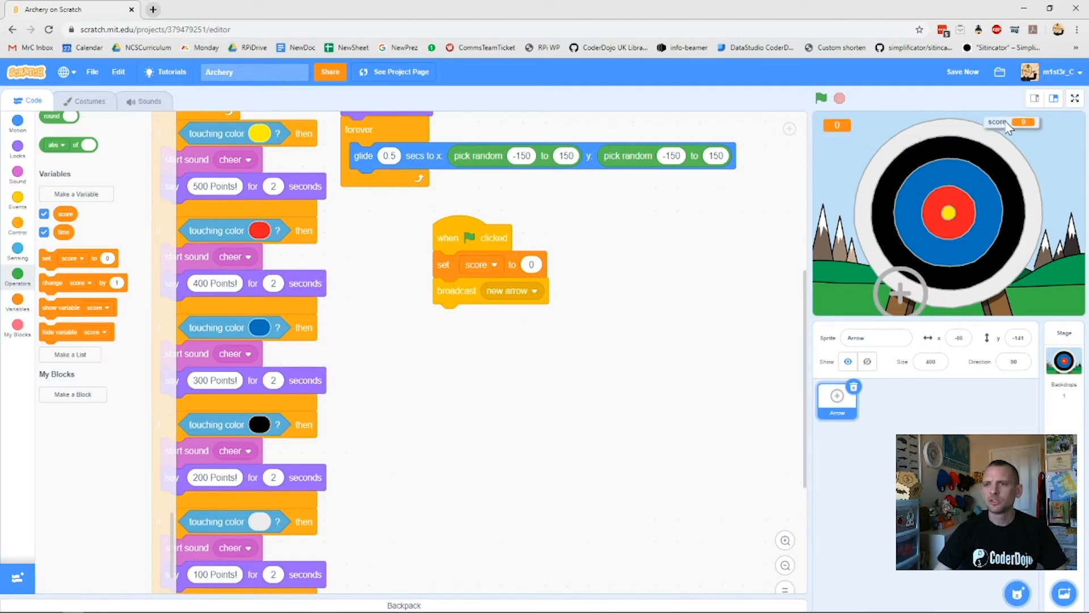
click(821, 98)
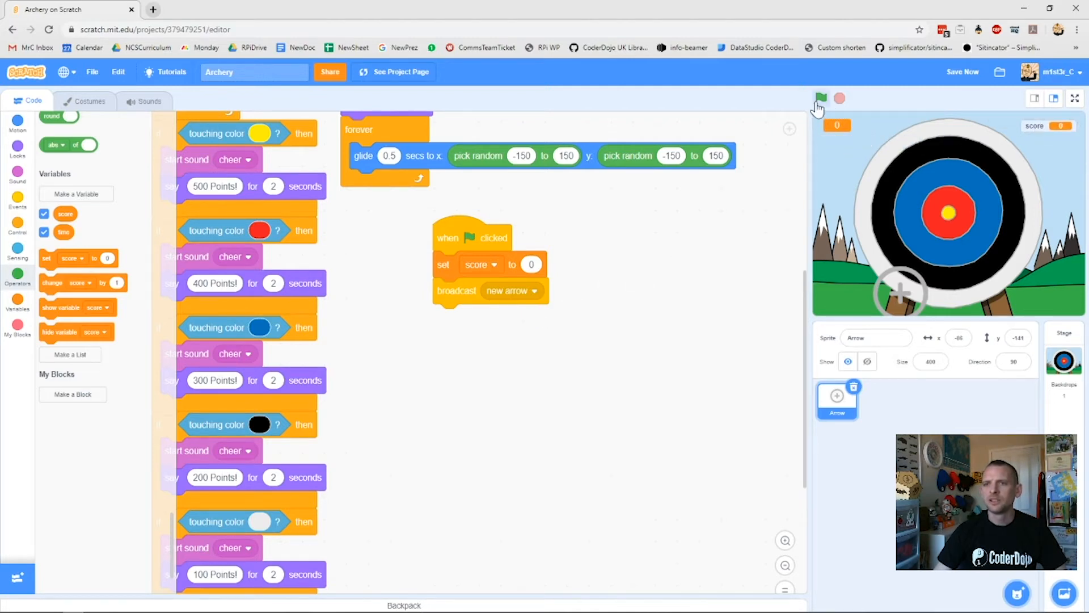
Run the game with the green flag and stop it, score showing 0
click(821, 98)
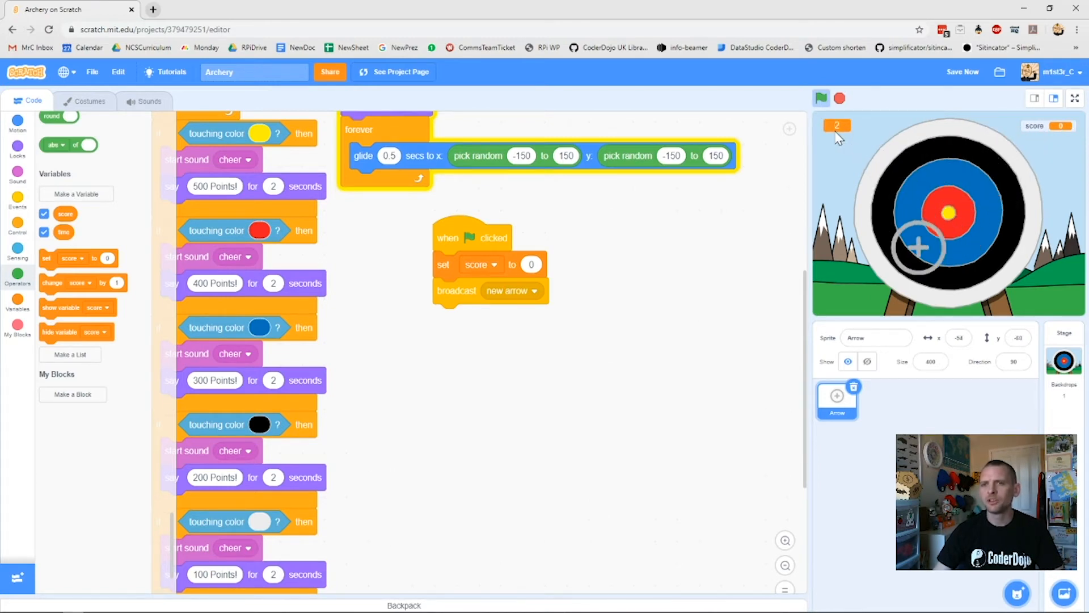
click(840, 98)
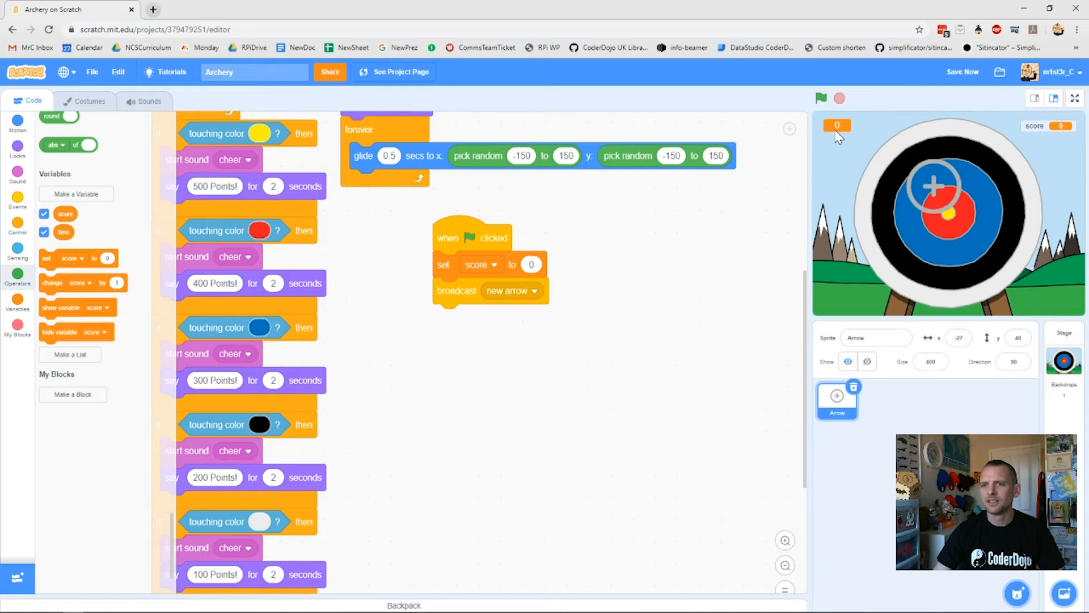
mouse_move(421, 484)
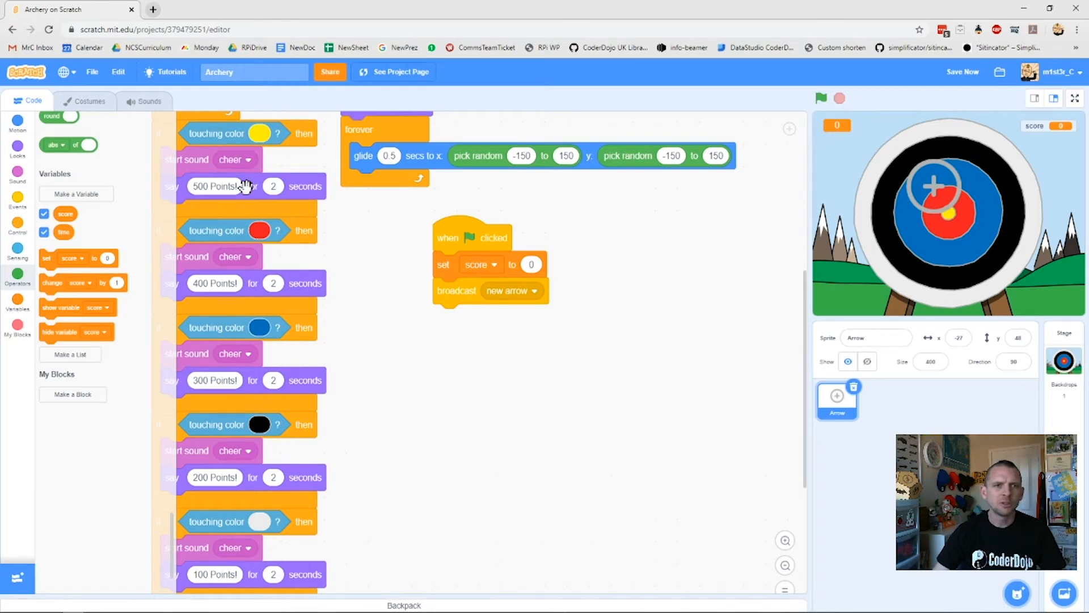
mouse_move(216, 189)
text(500)
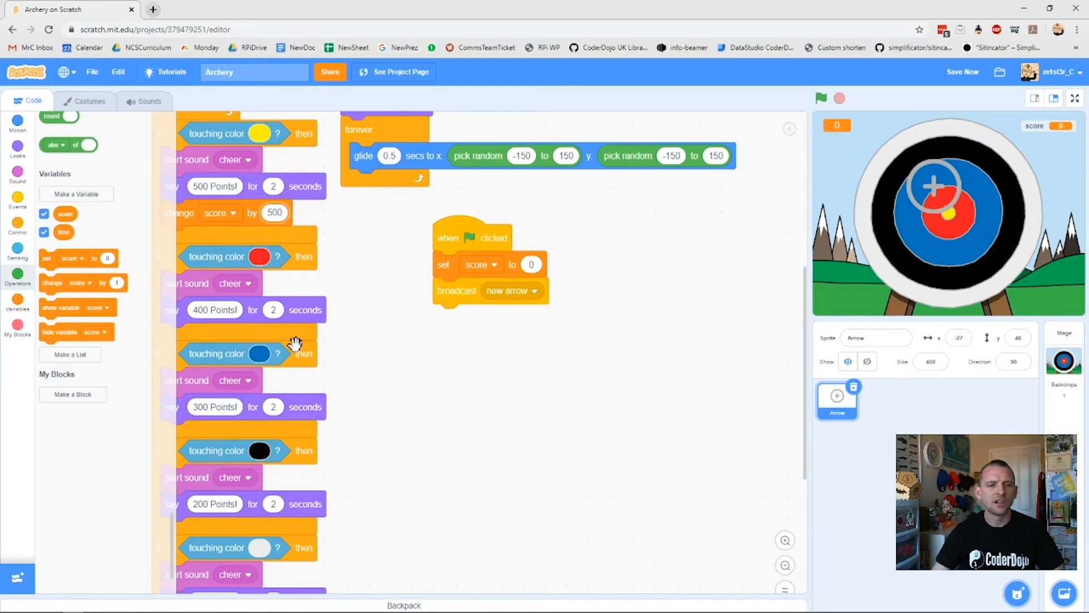
mouse_move(143, 289)
text(400)
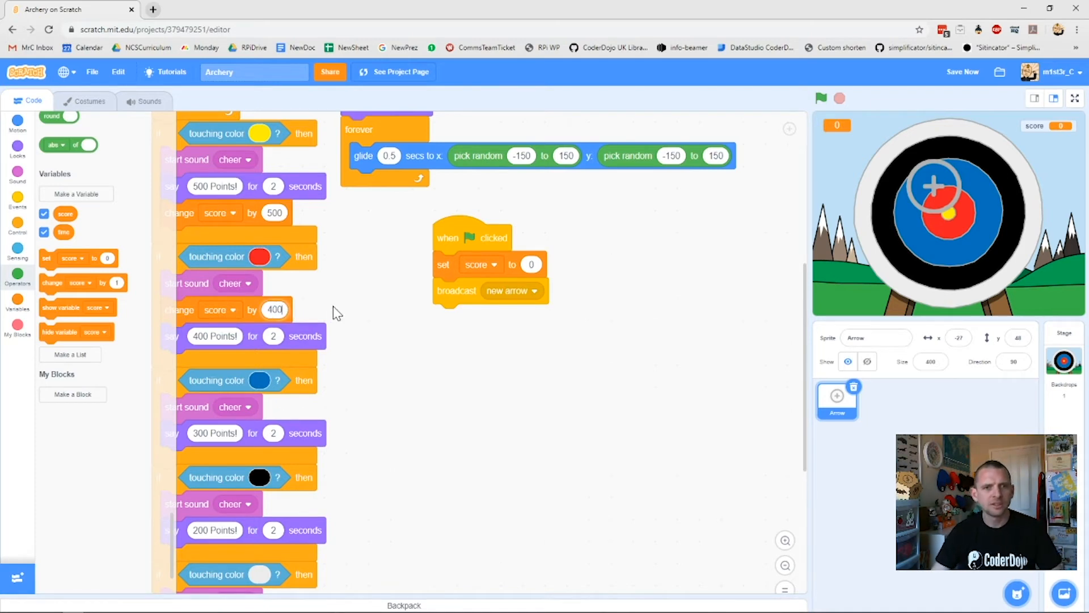
Add 'change score by' 500, 400, 300, 200, 100 to the yellow-to-white colour checks
scroll(down, 3)
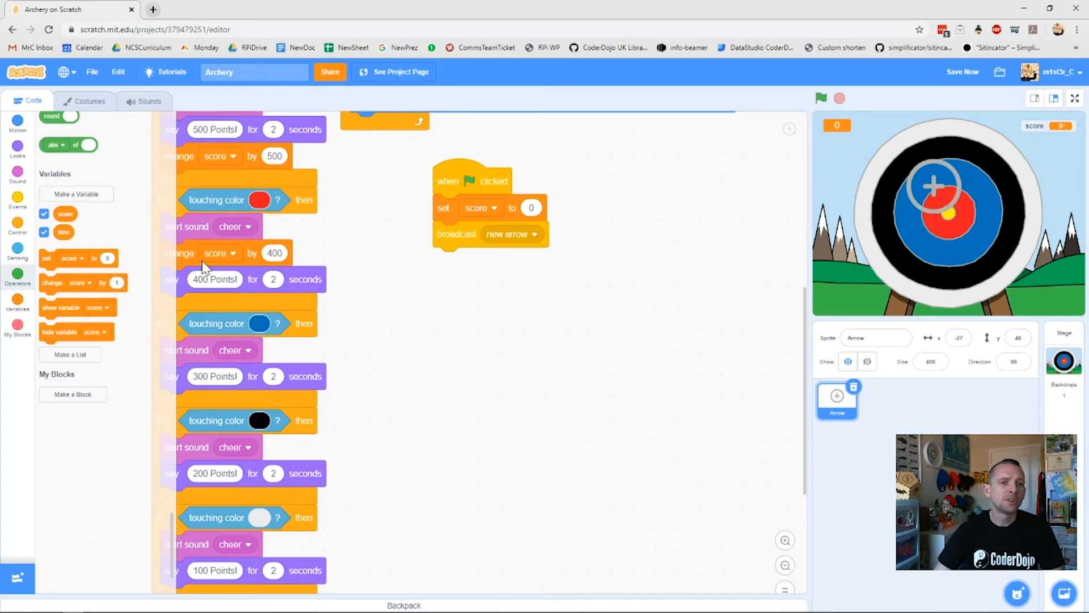
mouse_move(199, 284)
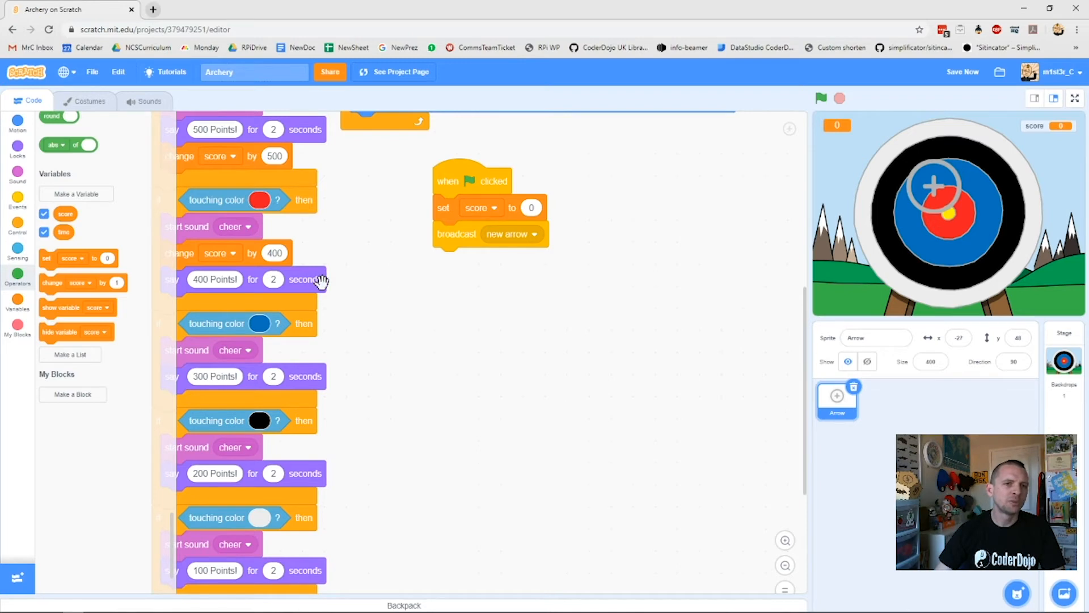
mouse_move(49, 278)
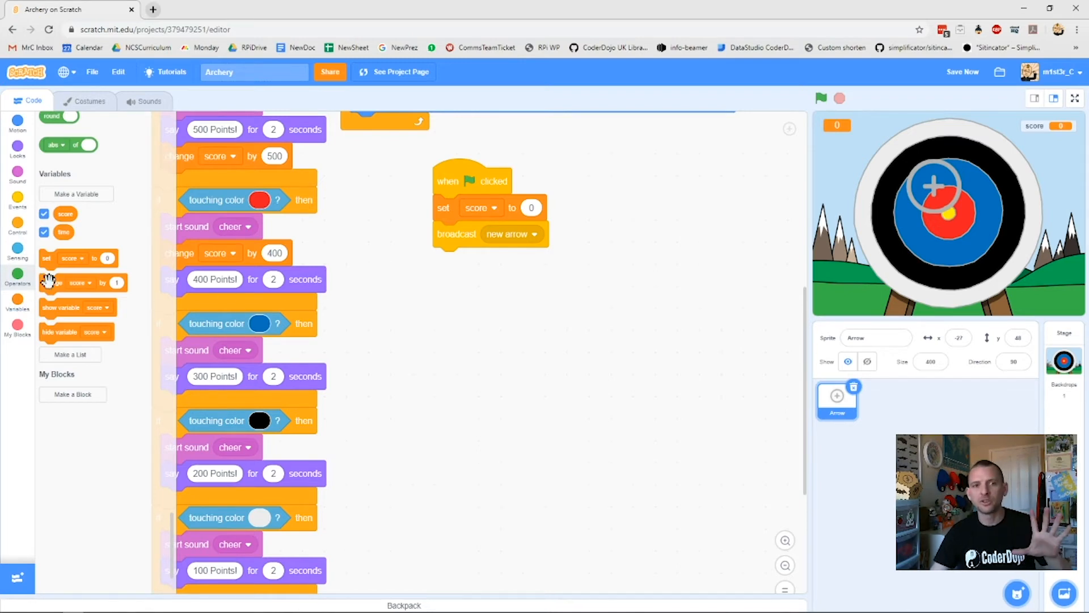
mouse_move(80, 295)
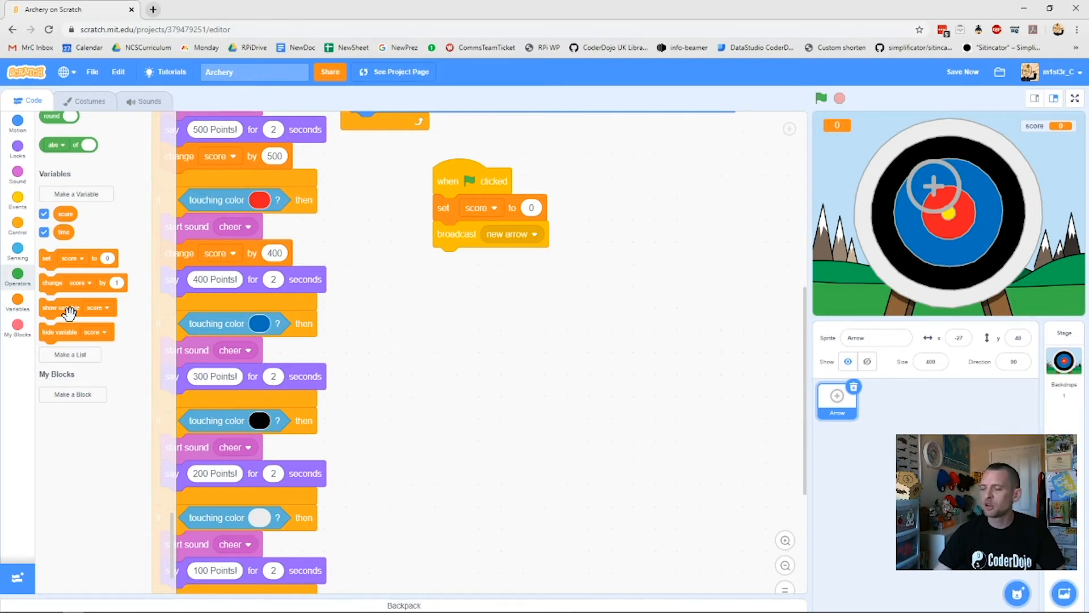
mouse_move(198, 248)
text(300)
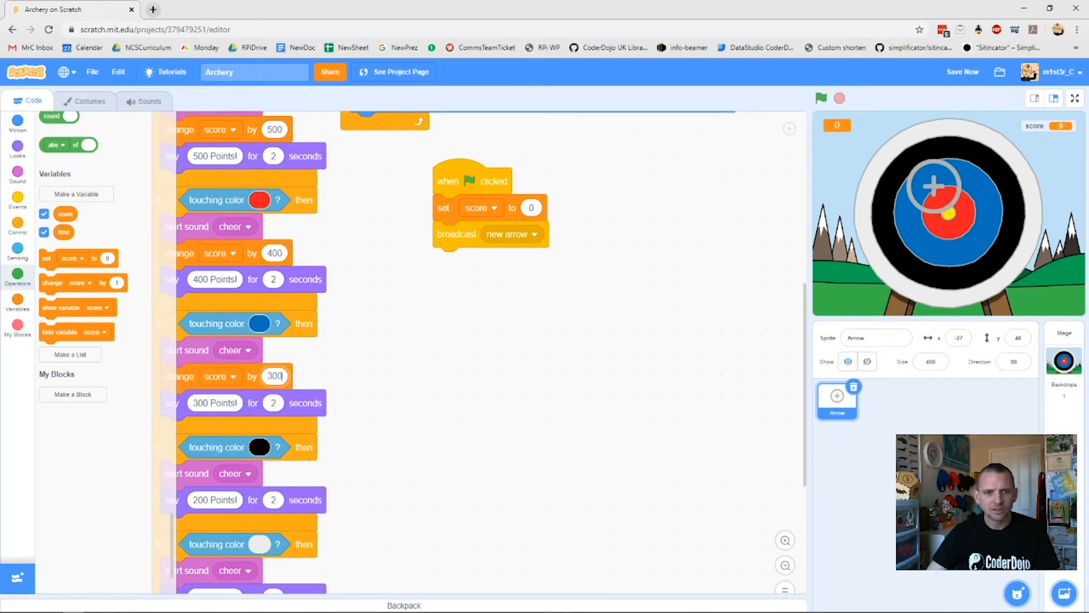
scroll(down, 3)
text(10)
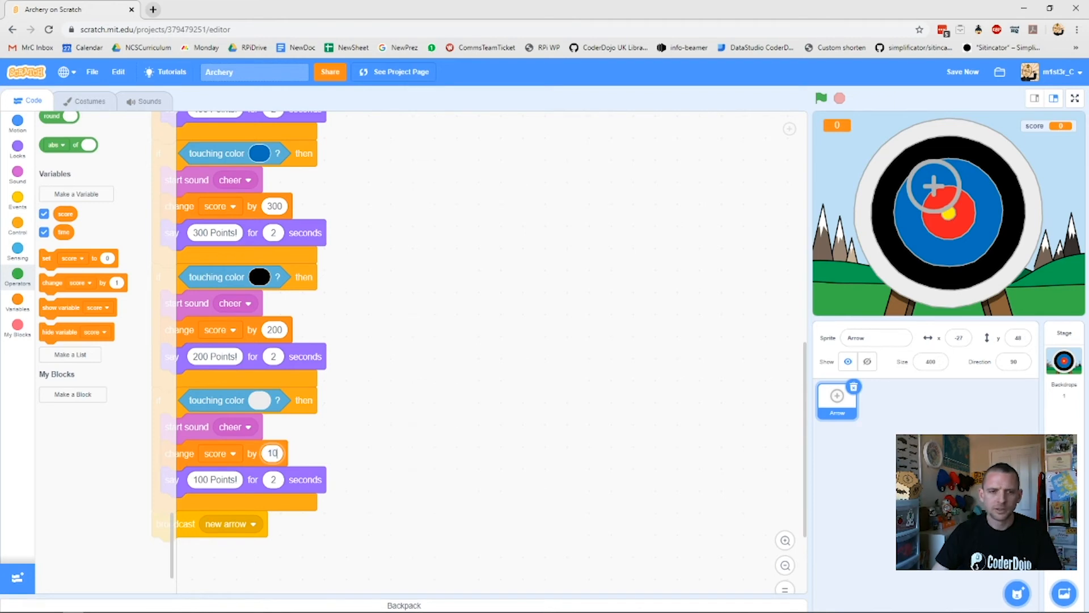
scroll(up, 3)
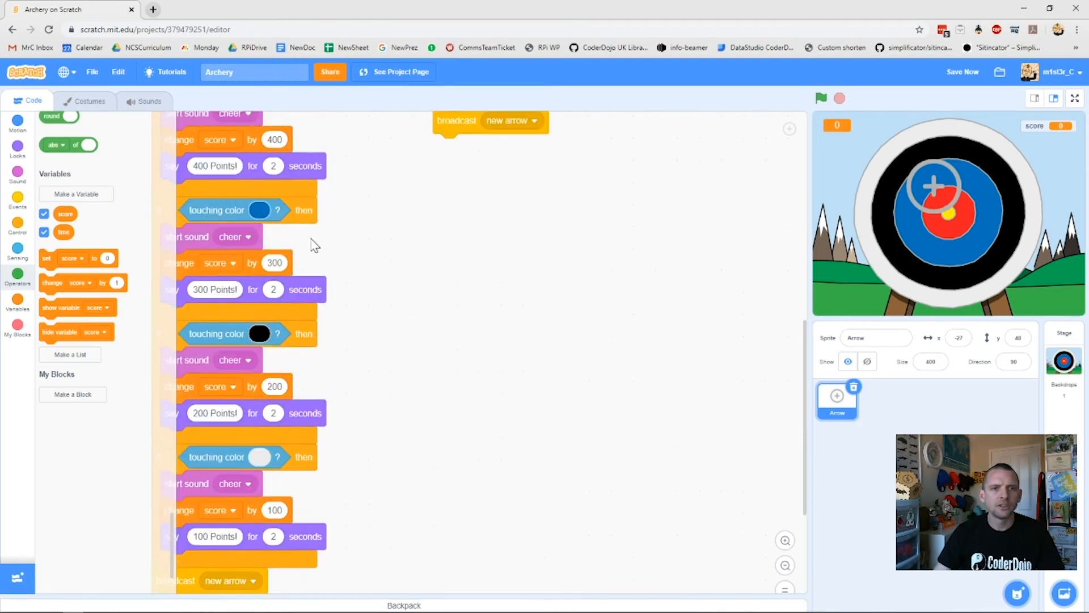
Play a timed round, shooting at the target until the score reaches 1200
scroll(up, 3)
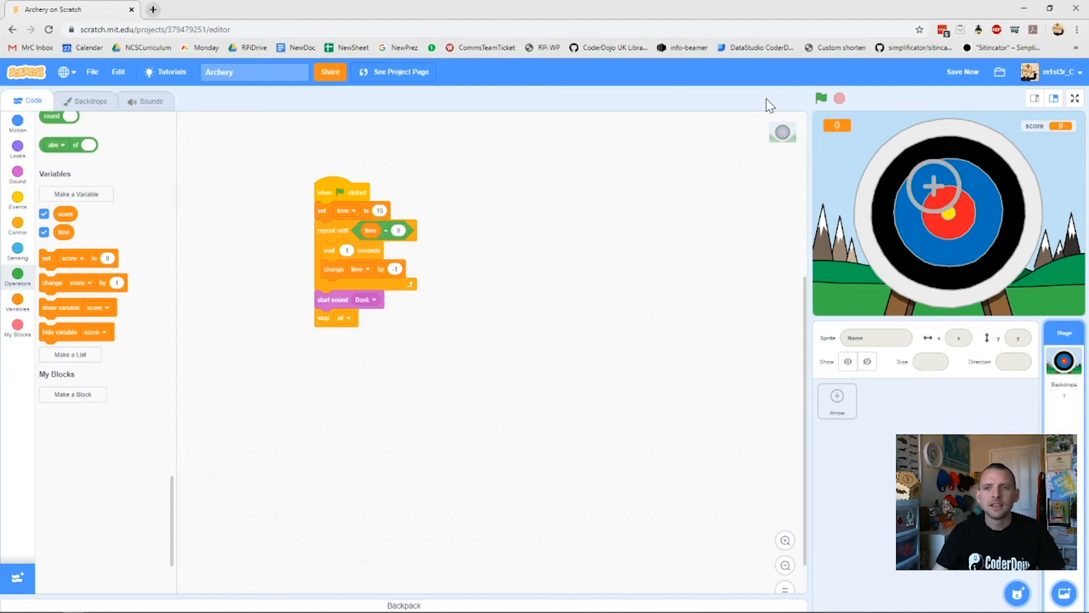
click(820, 98)
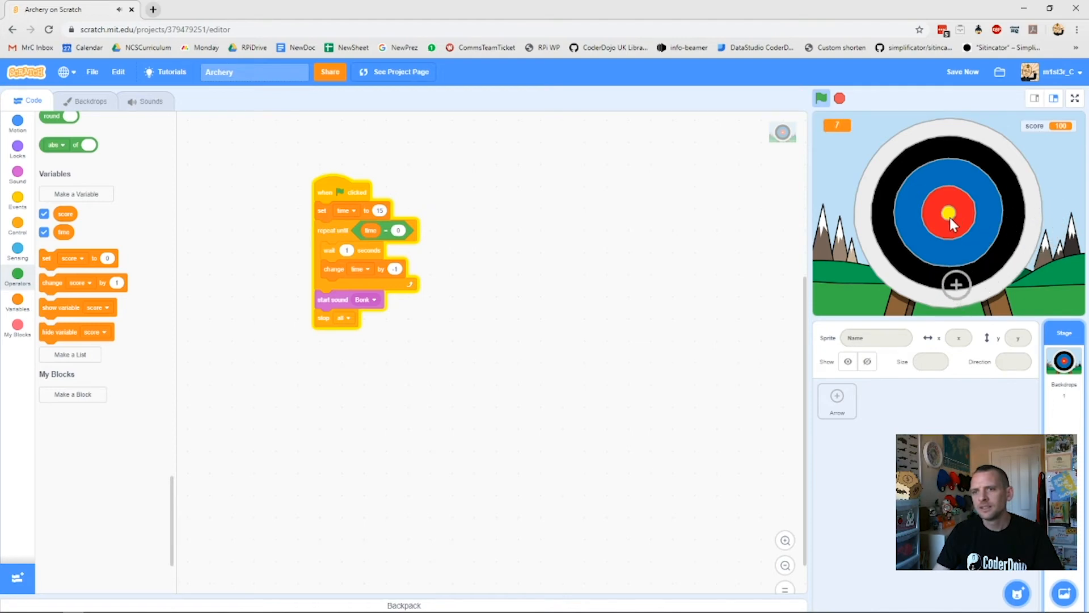
click(949, 213)
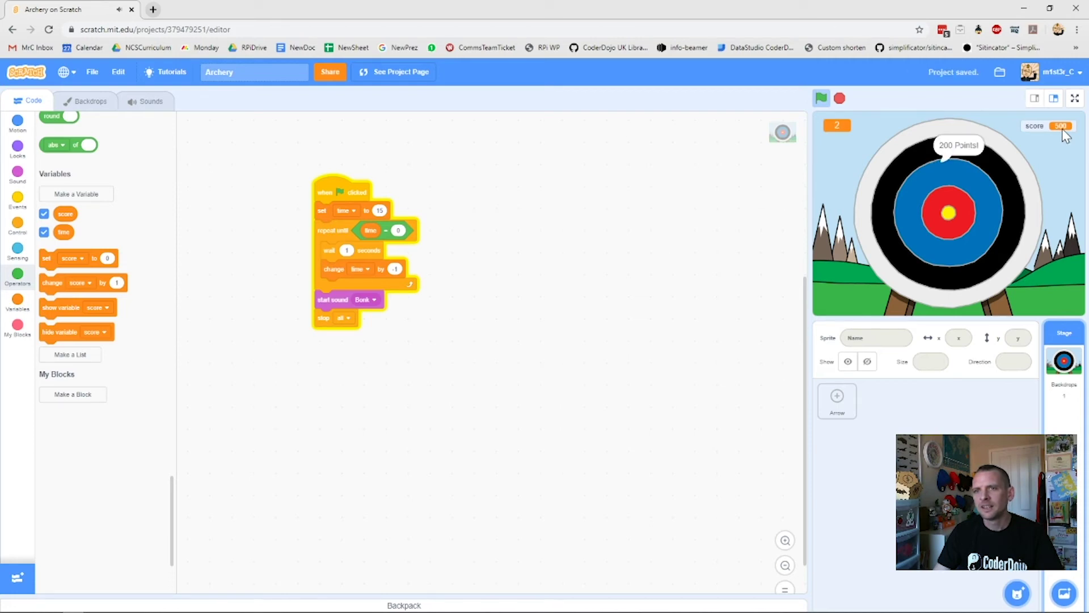
click(838, 98)
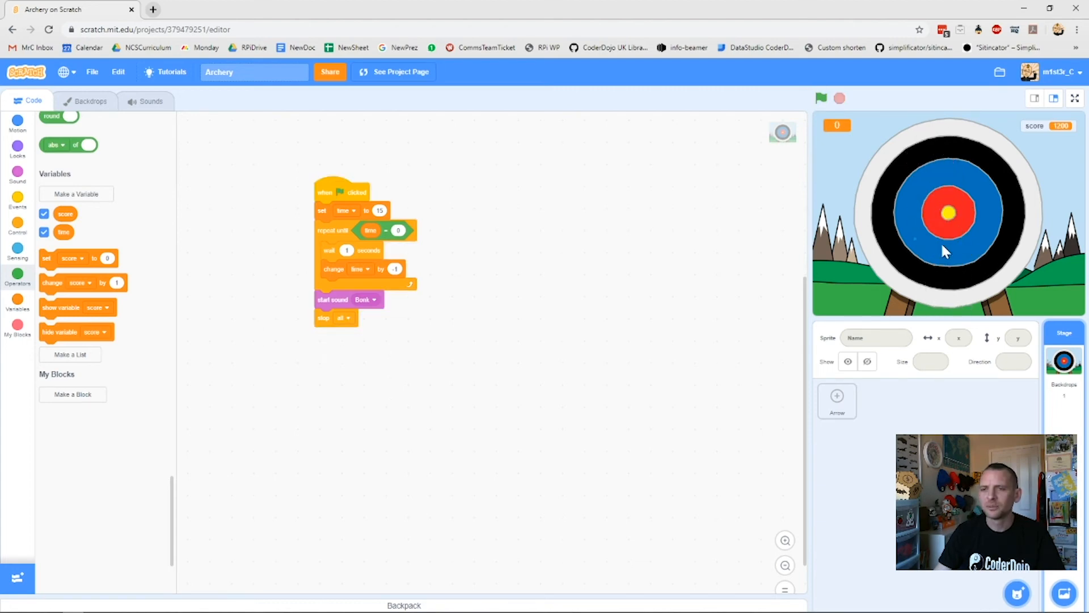
mouse_move(882, 259)
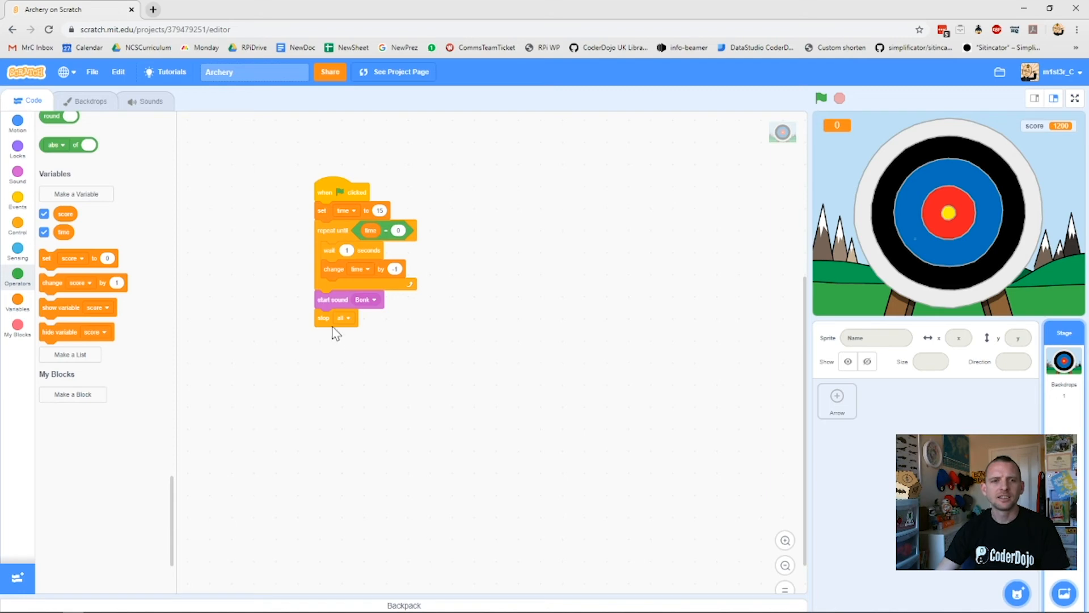
mouse_move(378, 210)
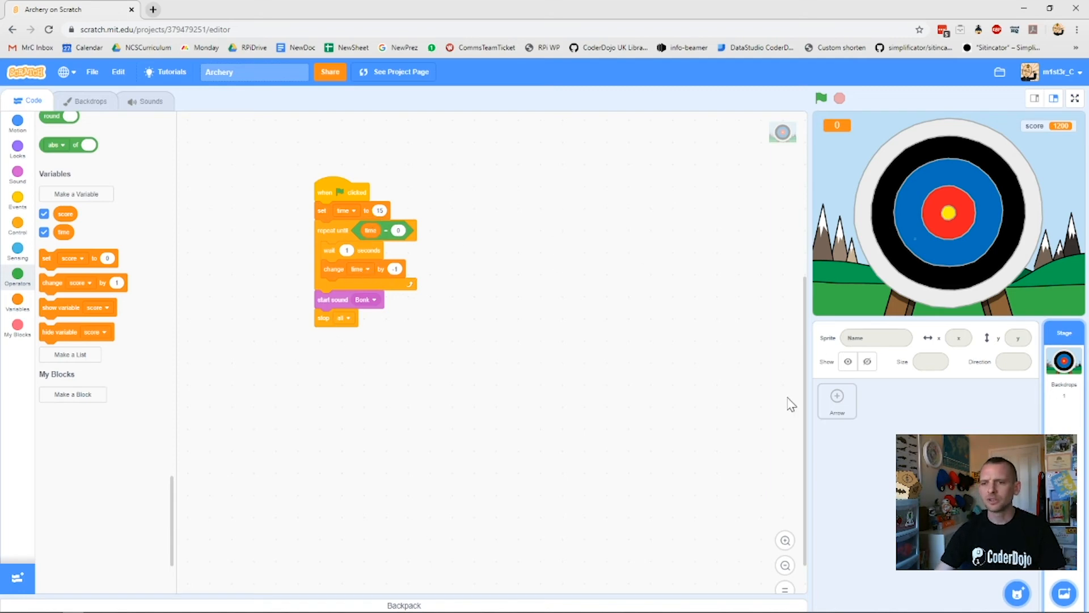
From the Arrow sprite's scripts, restart the game and see the score reset to 0
click(837, 401)
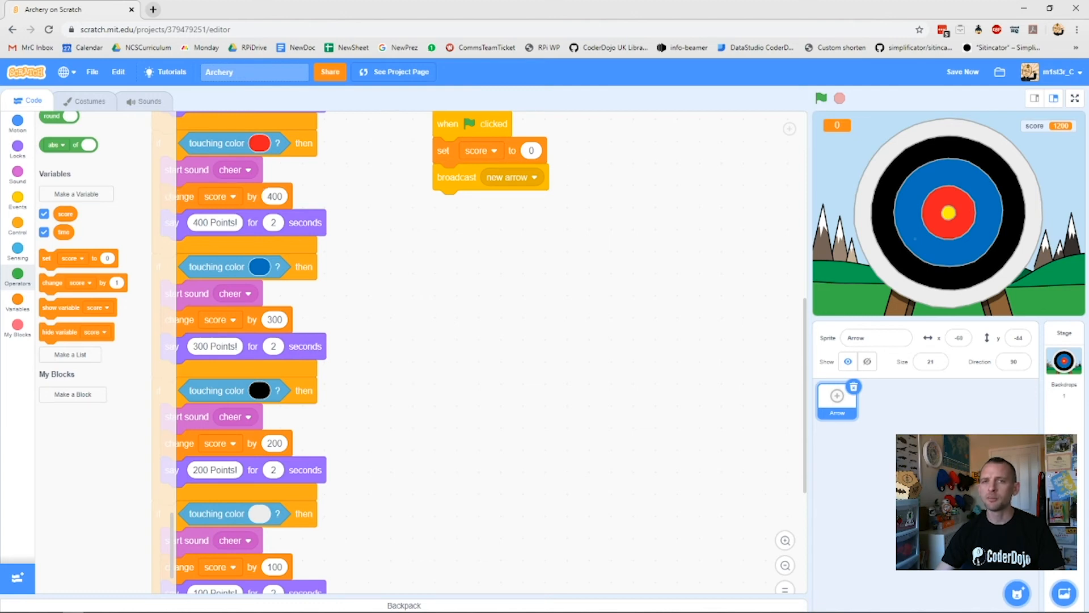
scroll(up, 3)
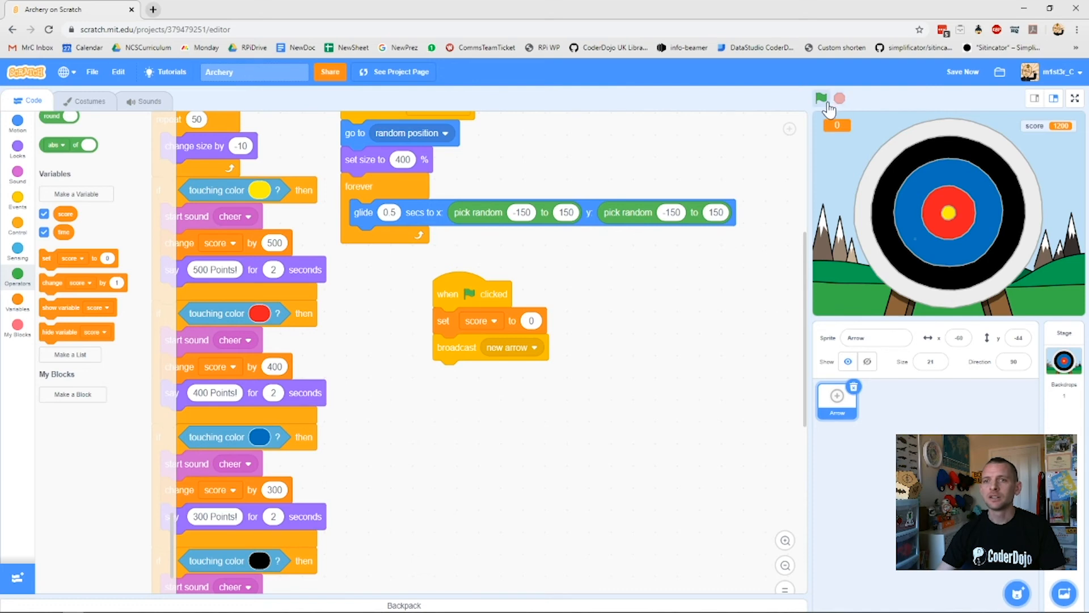
click(822, 98)
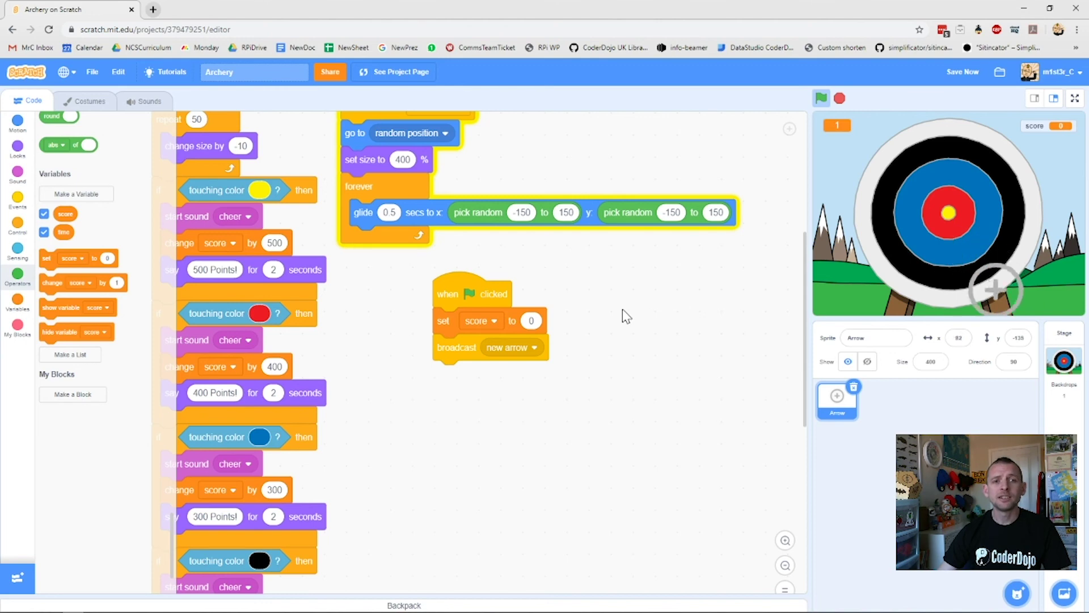
click(820, 98)
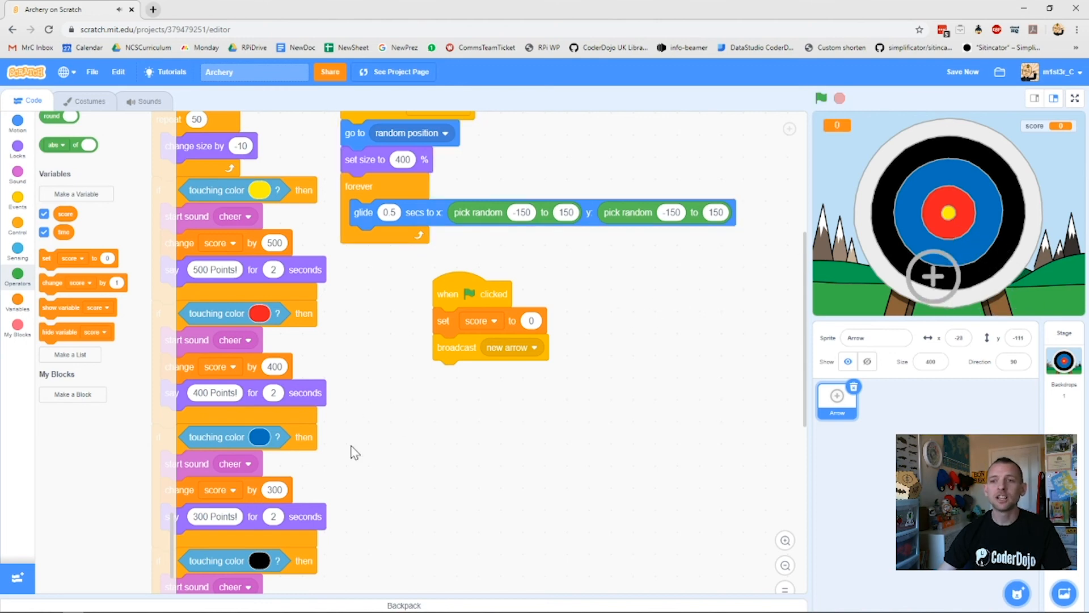
mouse_move(403, 386)
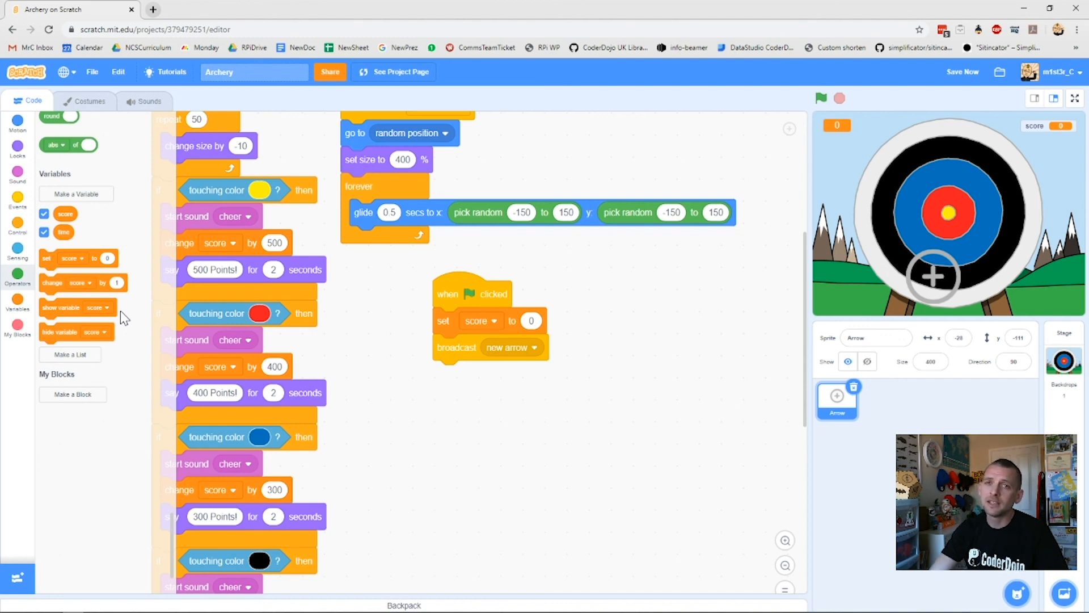
mouse_move(41, 347)
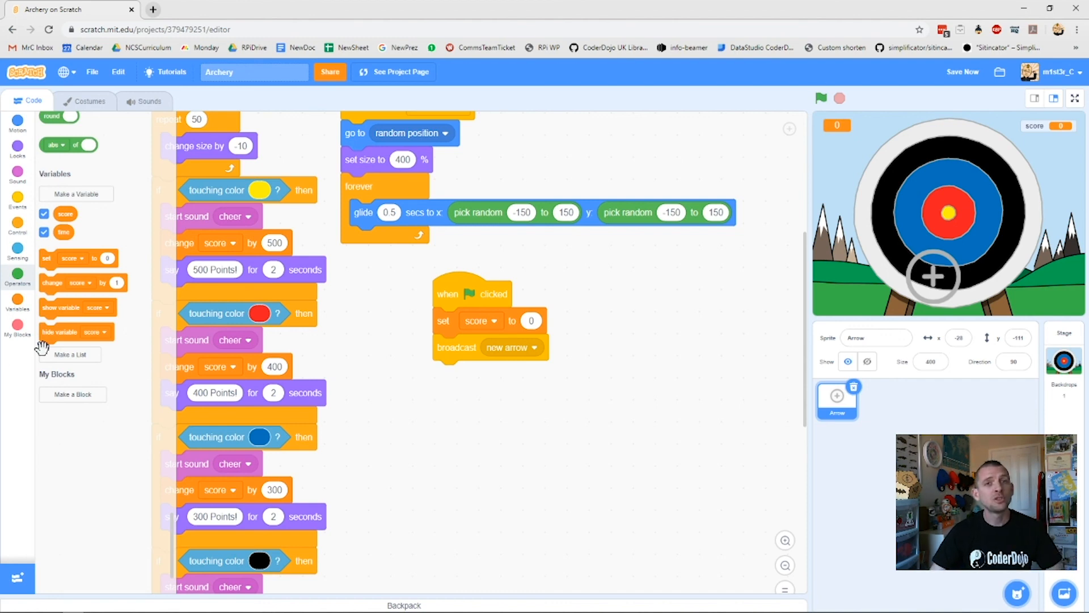